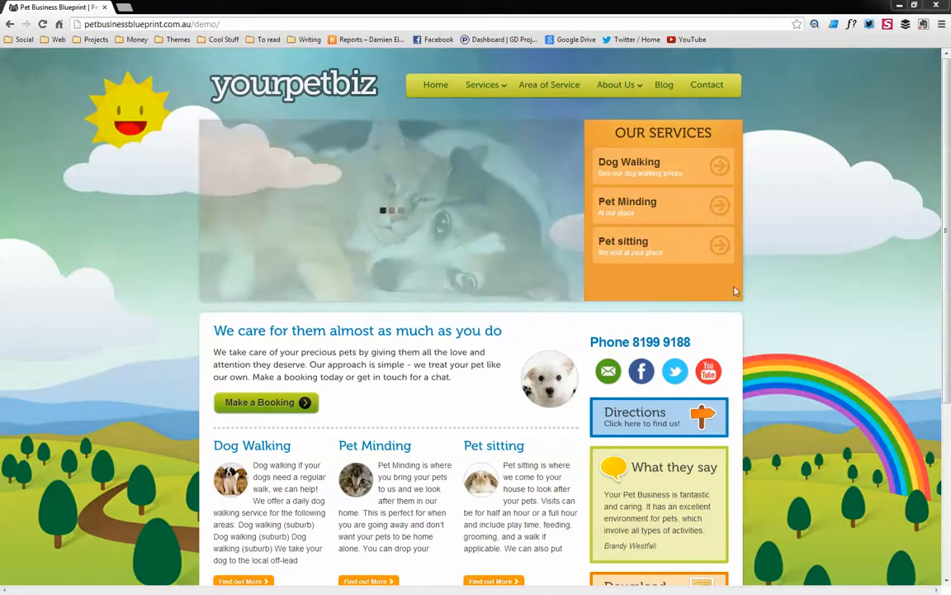
# Append wp-admin to the site address and sign in to reach the Dashboard
pyautogui.scroll(-3)
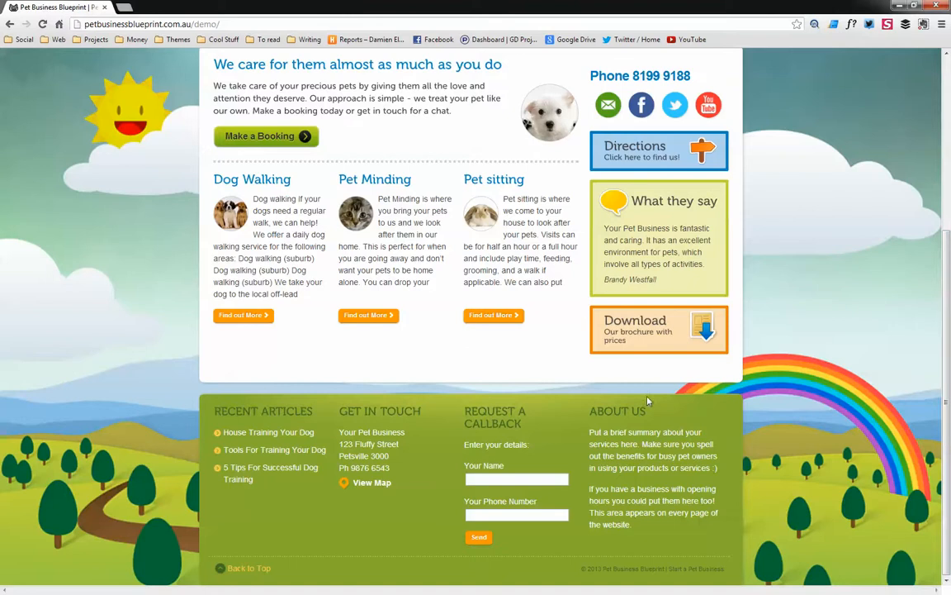
pyautogui.moveTo(796, 469)
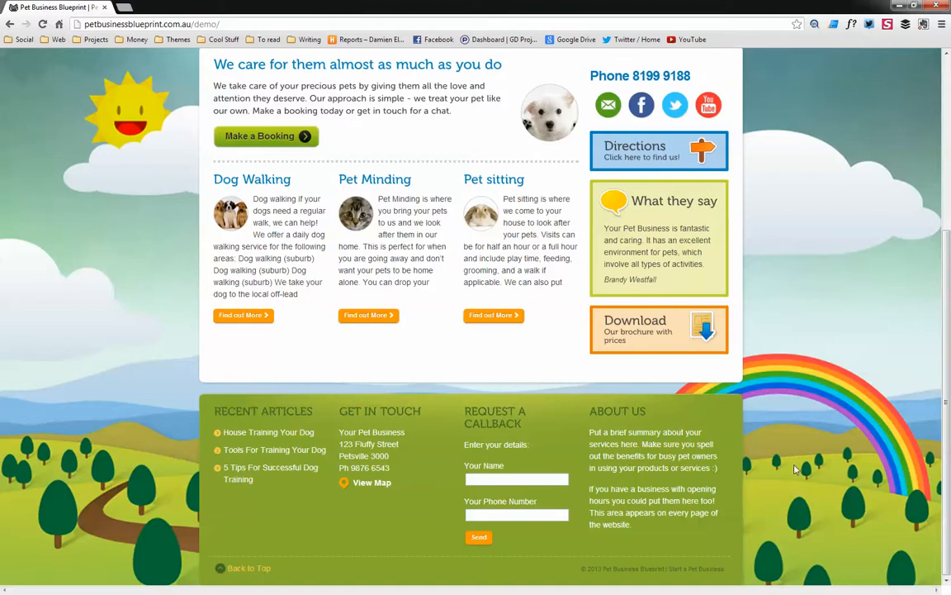
pyautogui.moveTo(765, 433)
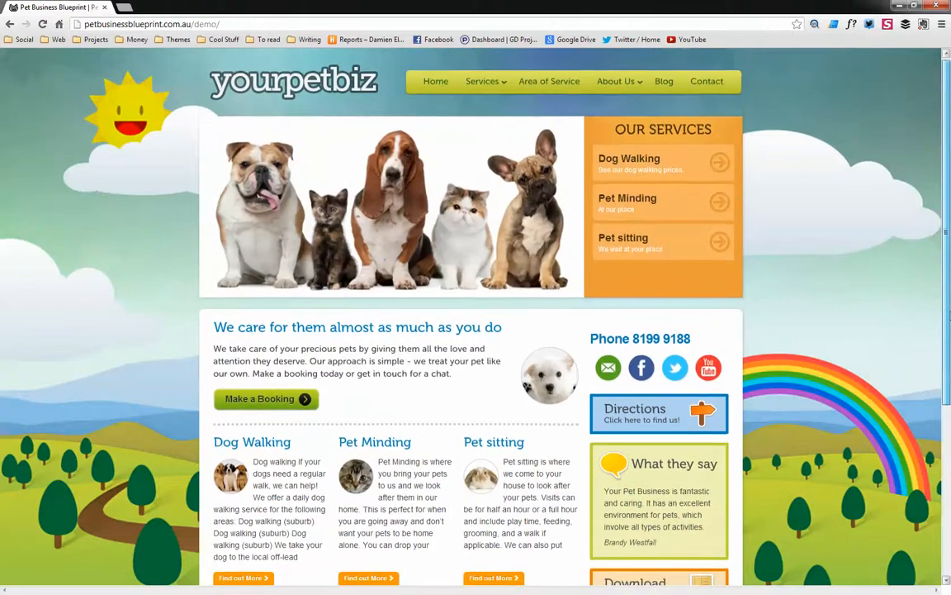
pyautogui.scroll(-3)
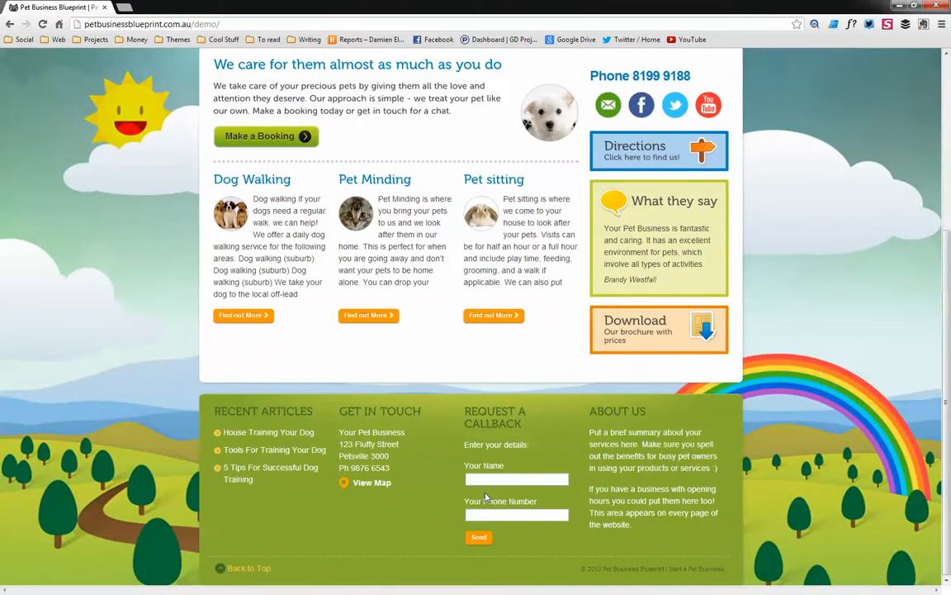
pyautogui.moveTo(137, 62)
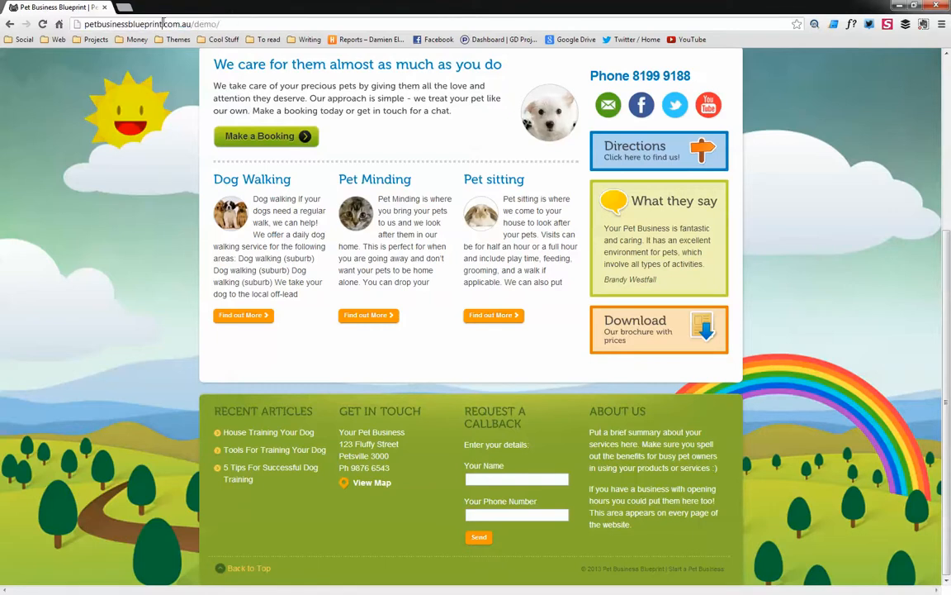
pyautogui.click(221, 25)
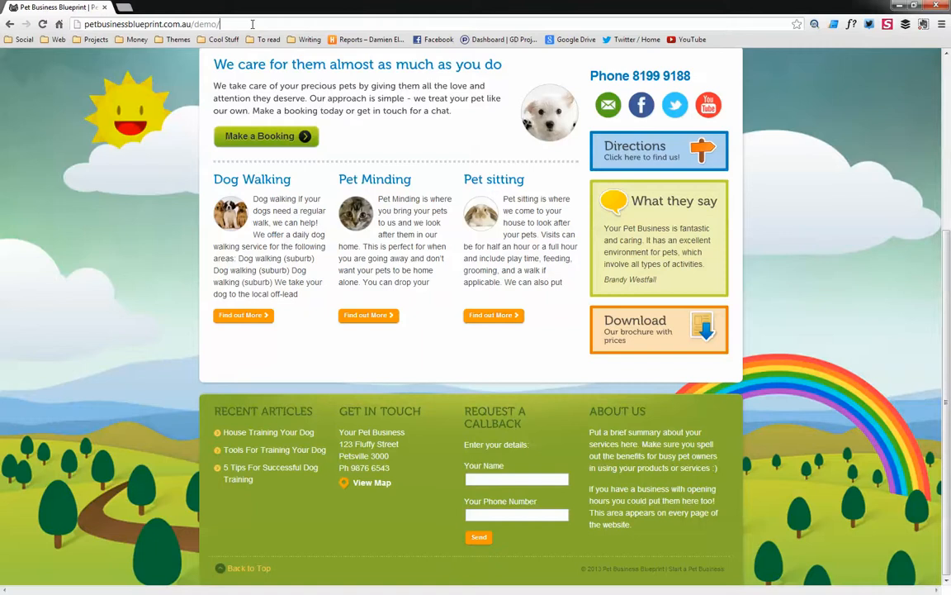
pyautogui.write('wp-admin%2F&reauth=1')
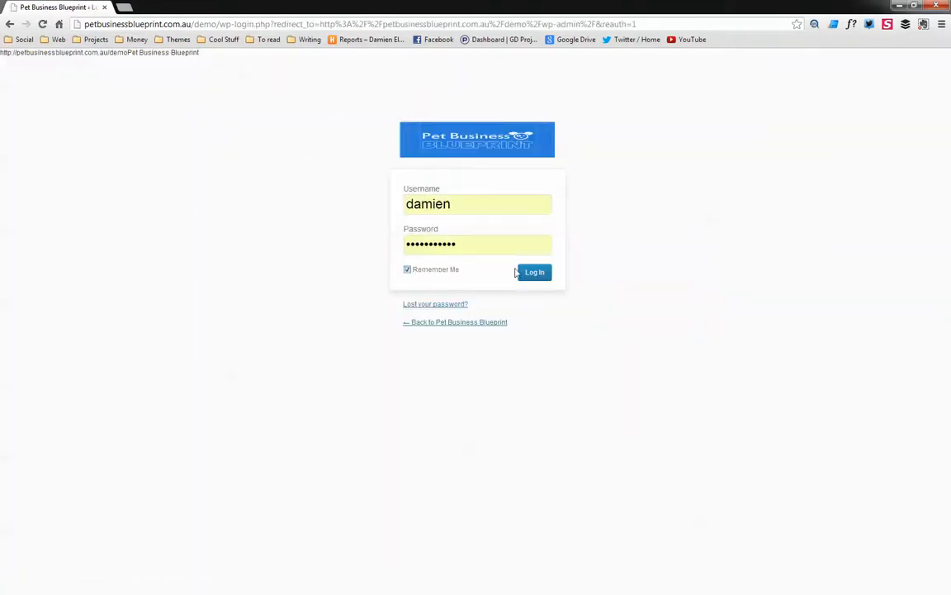
pyautogui.click(534, 270)
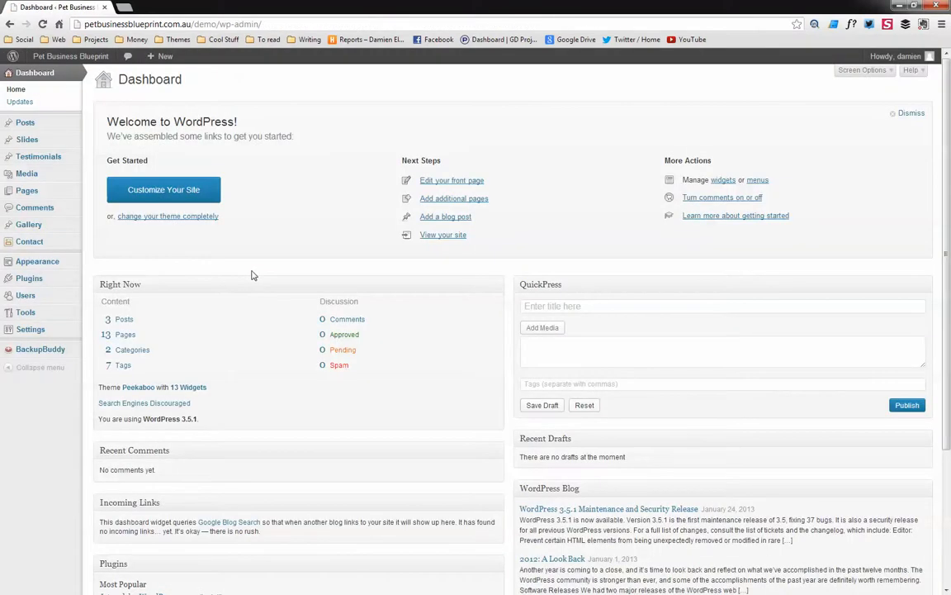
pyautogui.moveTo(25, 122)
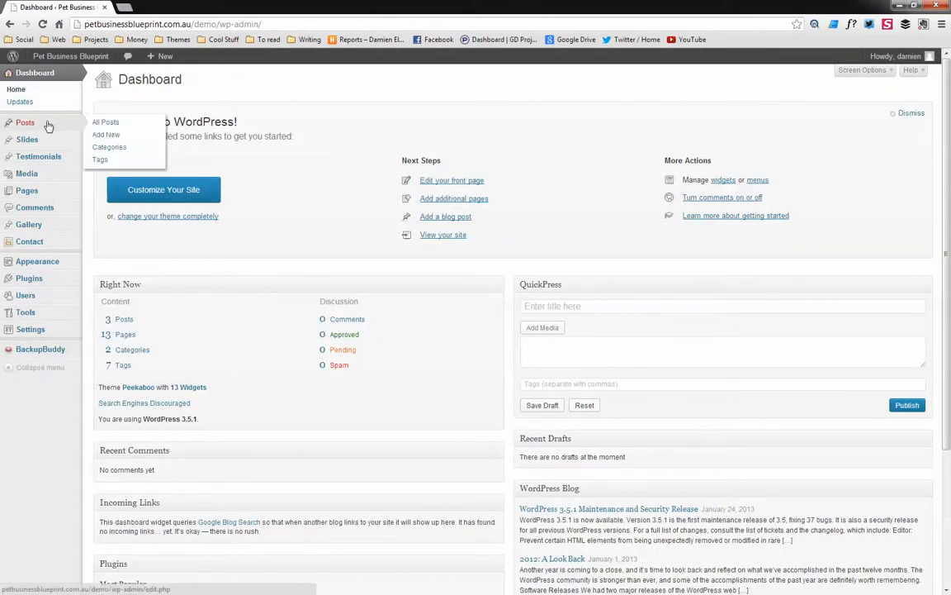
pyautogui.moveTo(36, 263)
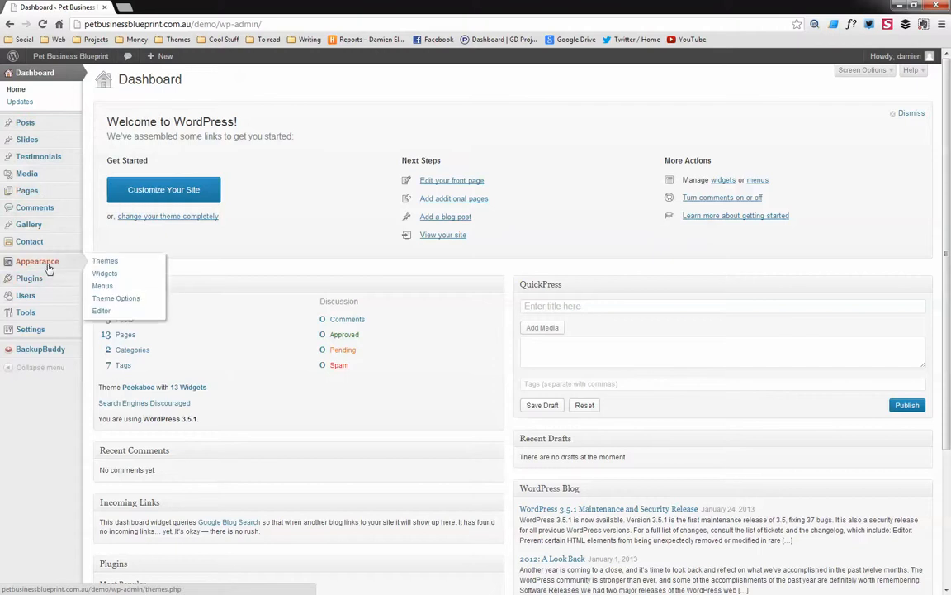
pyautogui.moveTo(106, 274)
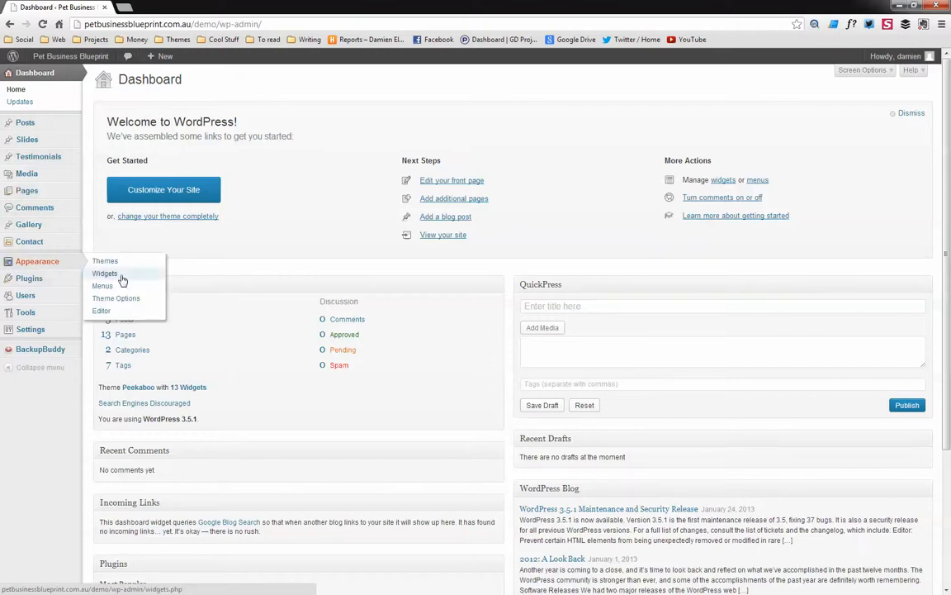
# Go to the Widgets screen under Appearance
pyautogui.click(106, 274)
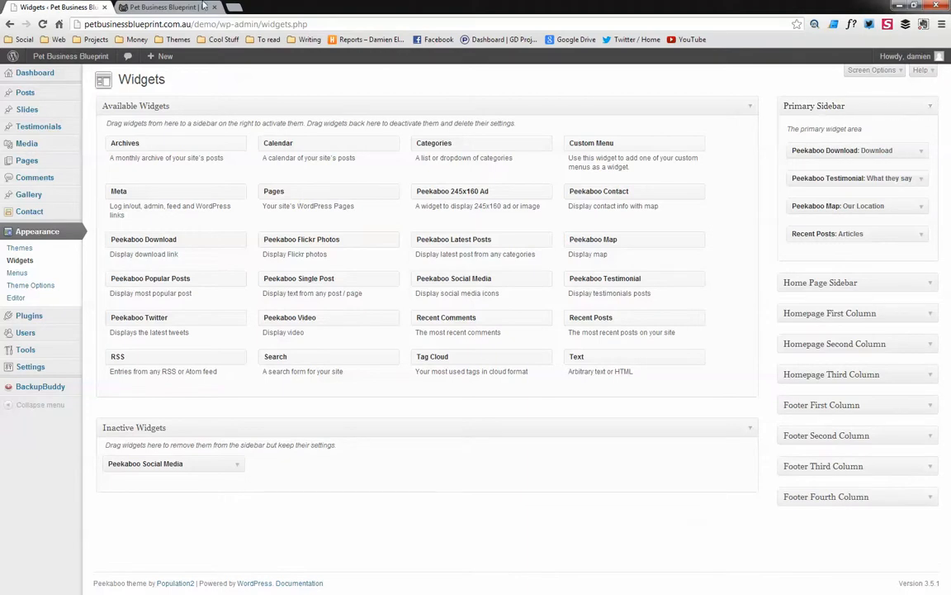
pyautogui.click(190, 10)
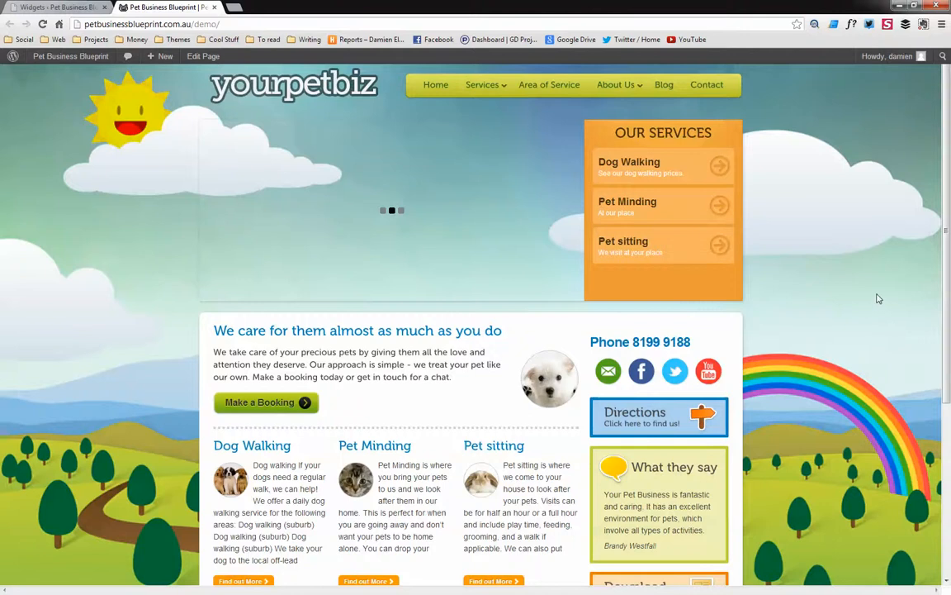
pyautogui.scroll(-3)
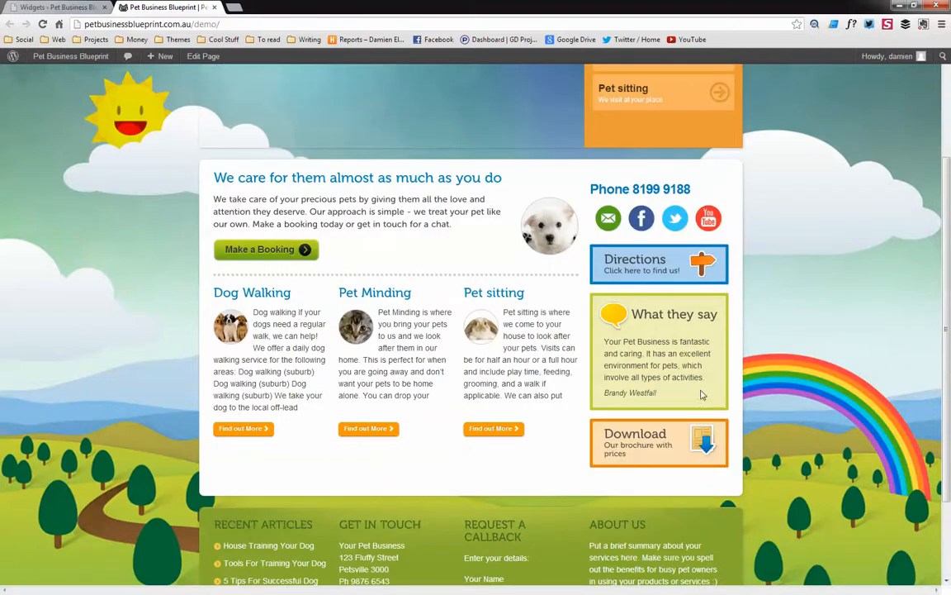
pyautogui.scroll(-3)
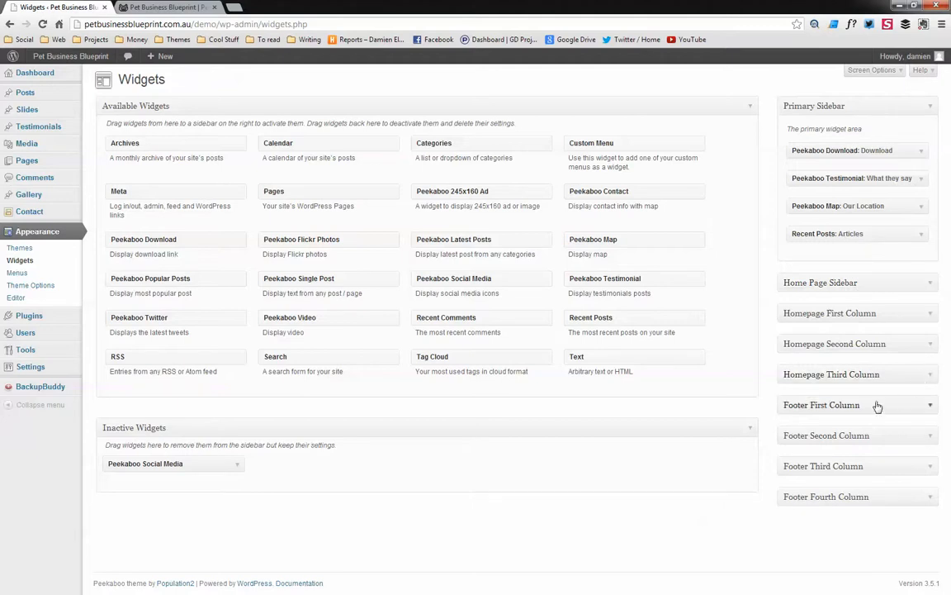
pyautogui.moveTo(793, 406)
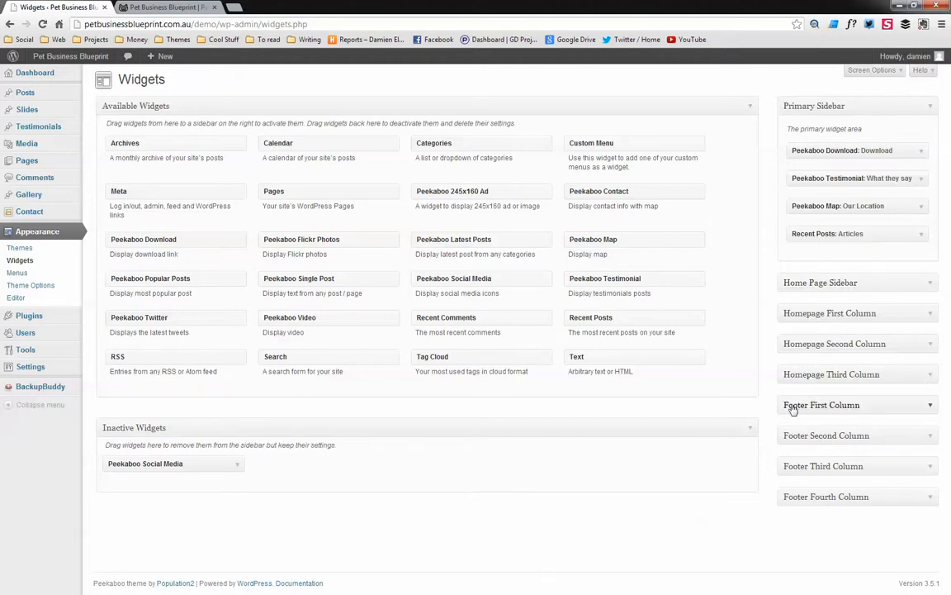
pyautogui.moveTo(816, 406)
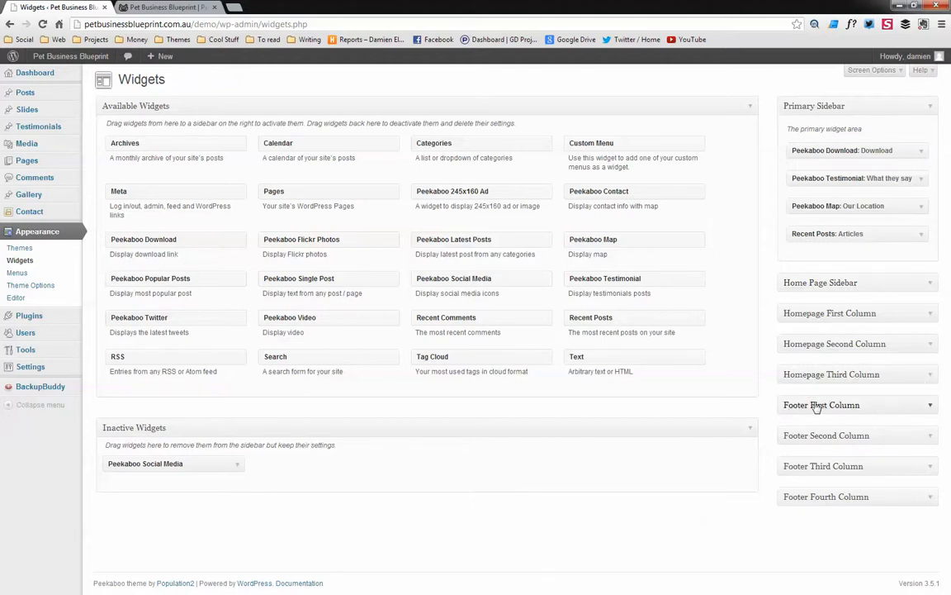
# Expand Footer First Column and review the Recent Posts, Contact, Callback and About Us footer widgets
pyautogui.click(849, 405)
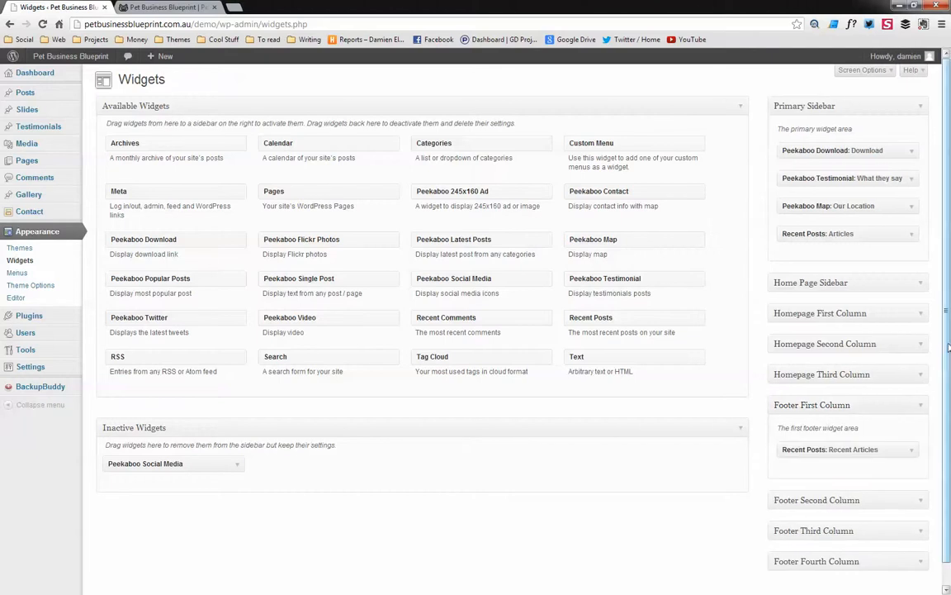
pyautogui.scroll(-3)
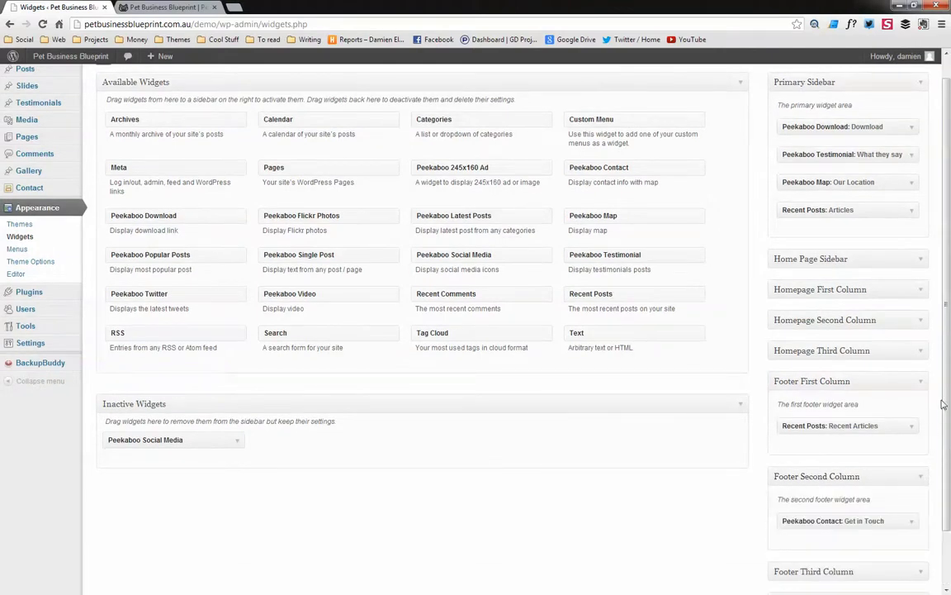
pyautogui.scroll(-3)
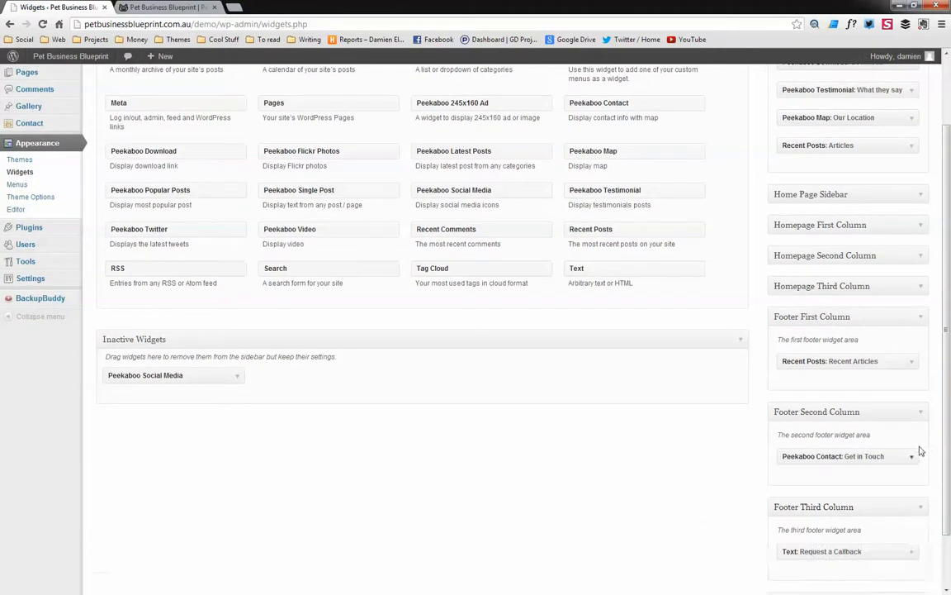
pyautogui.scroll(-3)
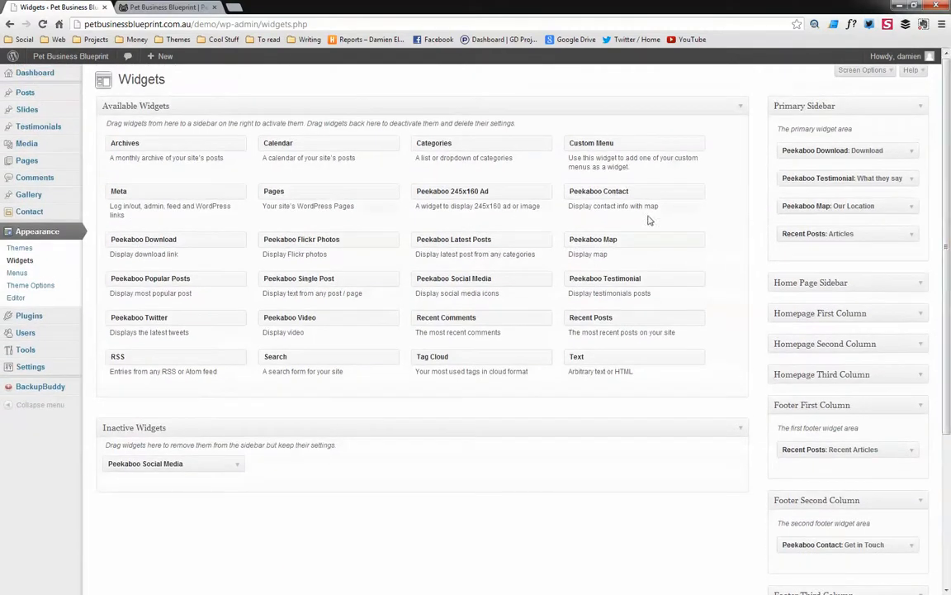
pyautogui.moveTo(364, 393)
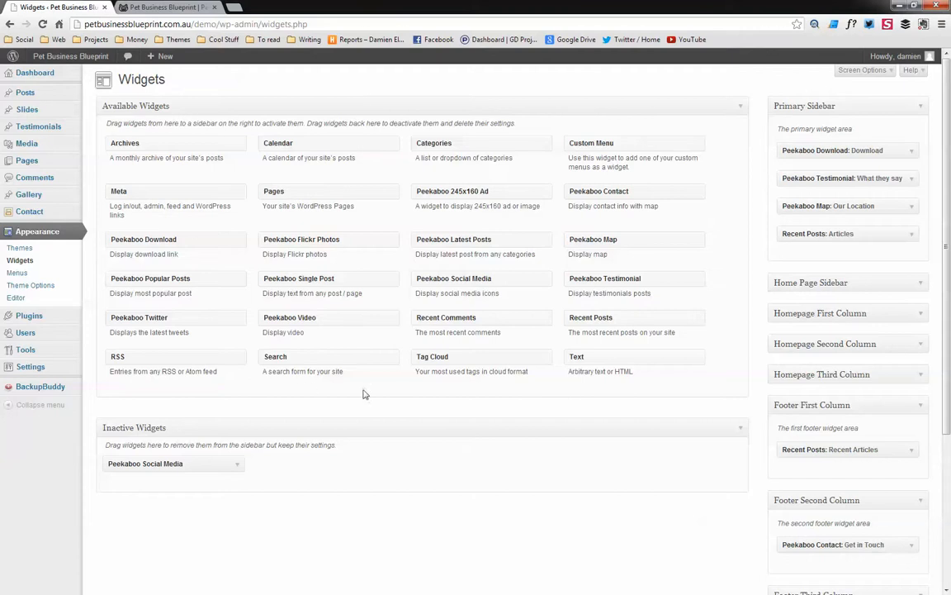
pyautogui.moveTo(665, 235)
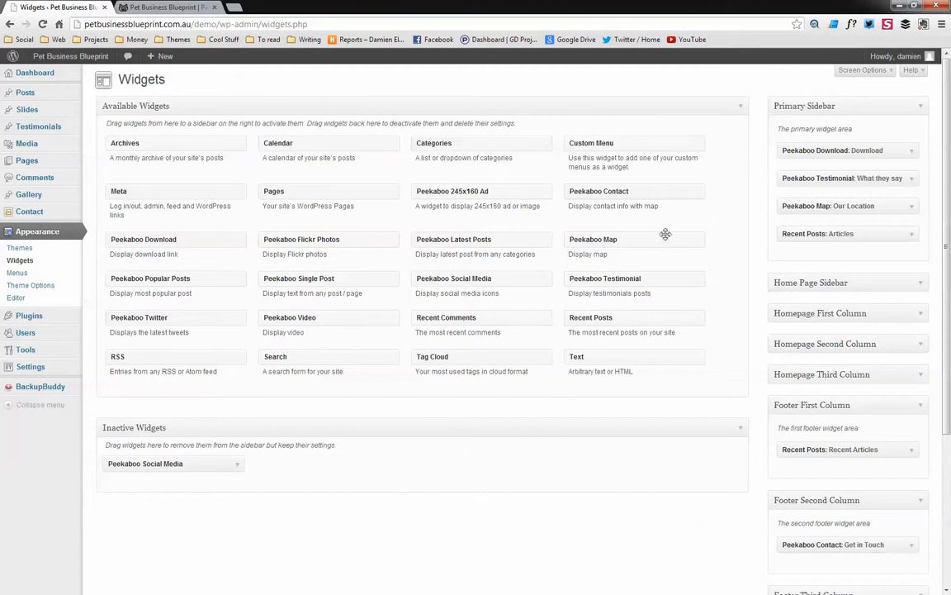
pyautogui.scroll(-3)
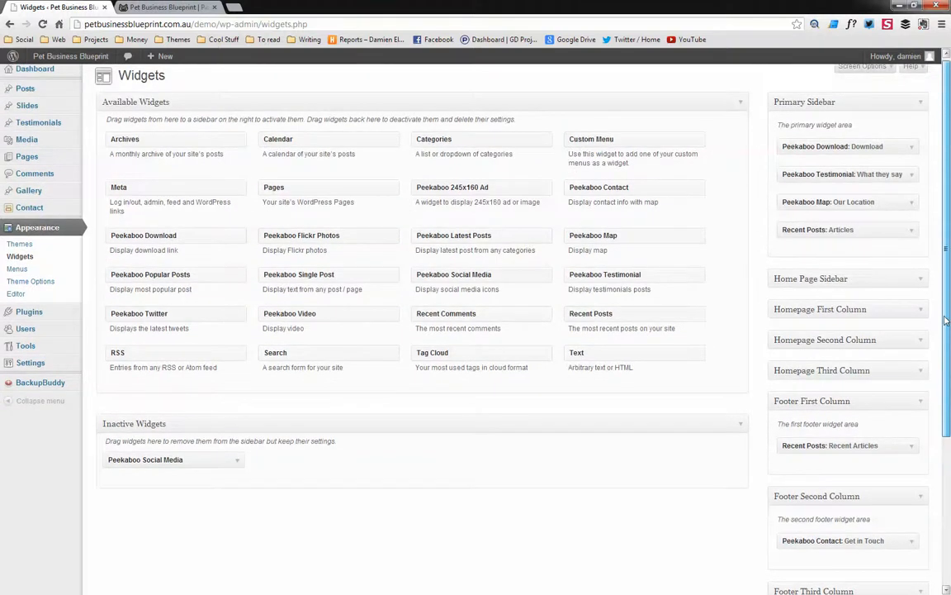
pyautogui.scroll(-3)
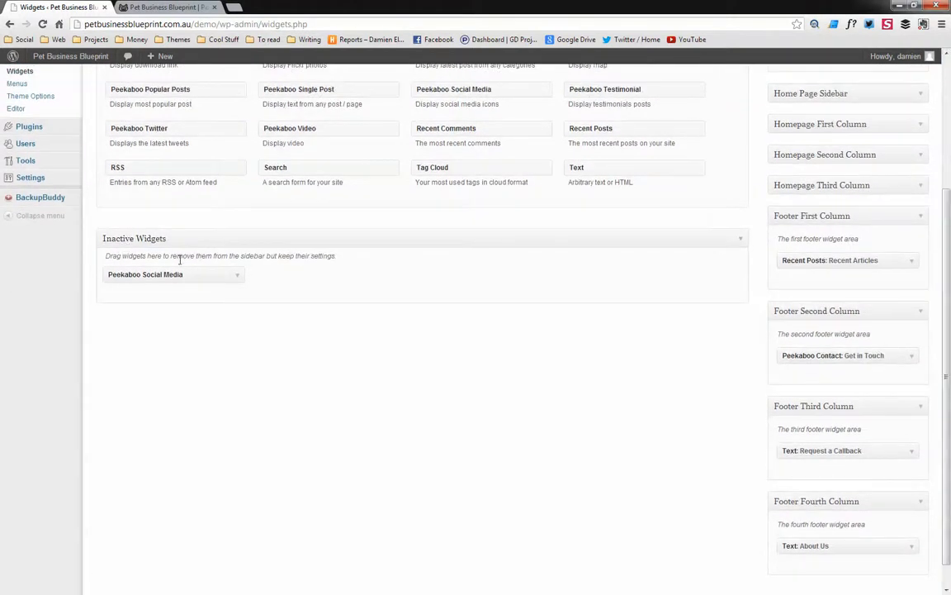
pyautogui.moveTo(852, 296)
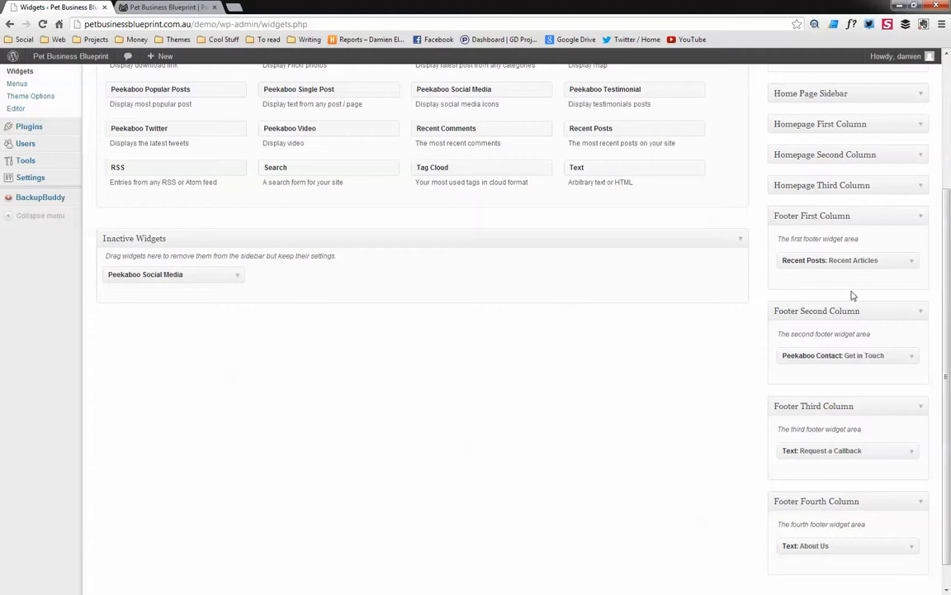
pyautogui.moveTo(595, 343)
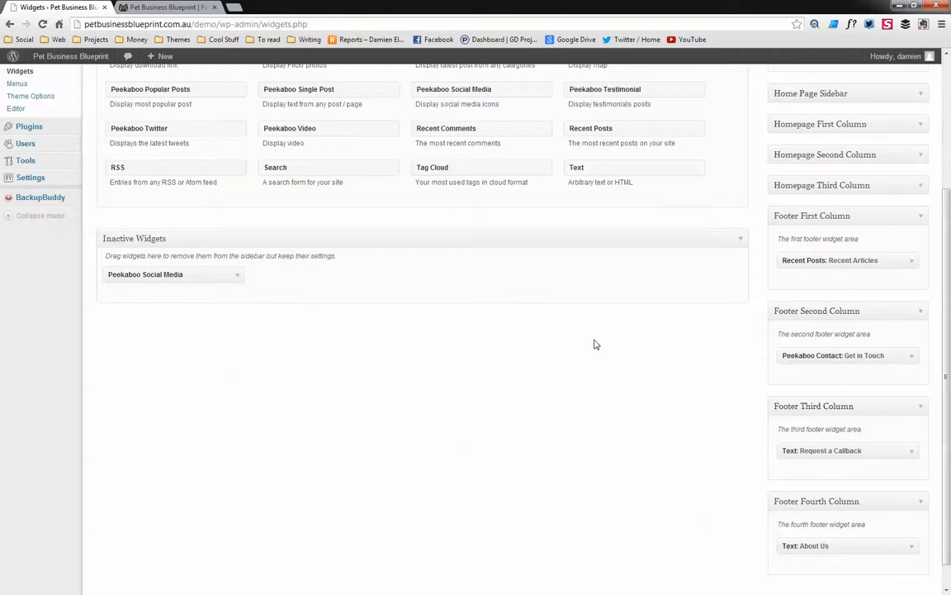
pyautogui.moveTo(684, 322)
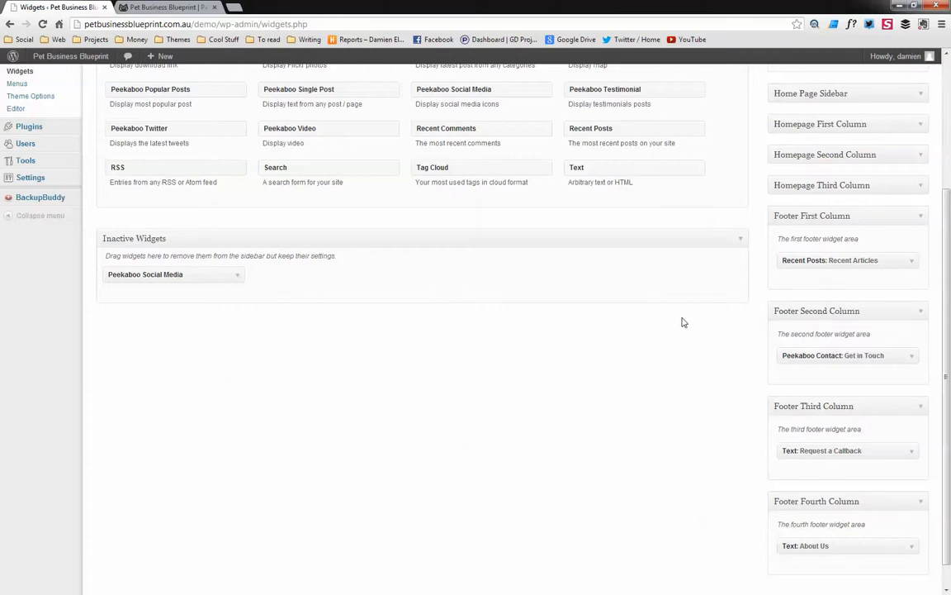
pyautogui.moveTo(311, 90)
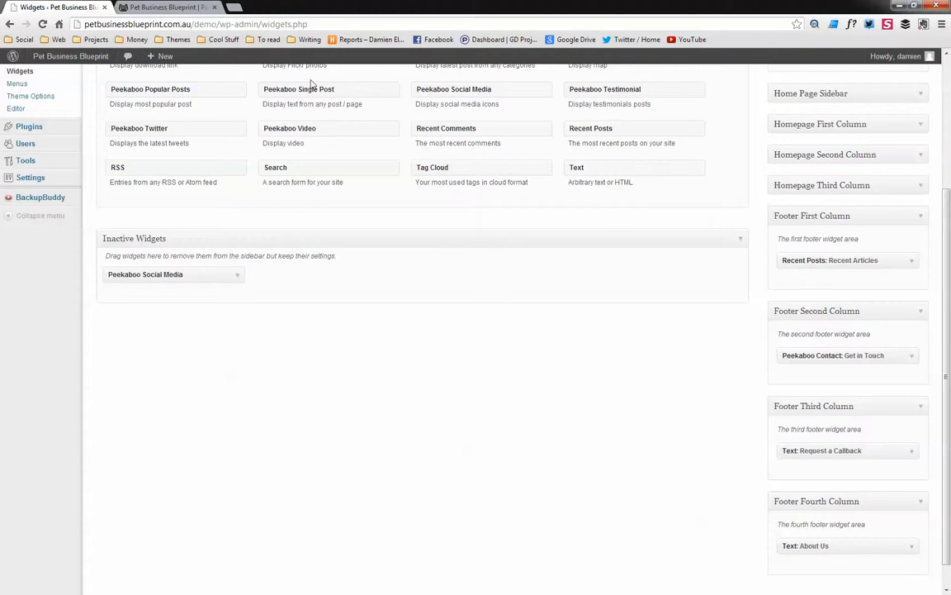
pyautogui.click(165, 10)
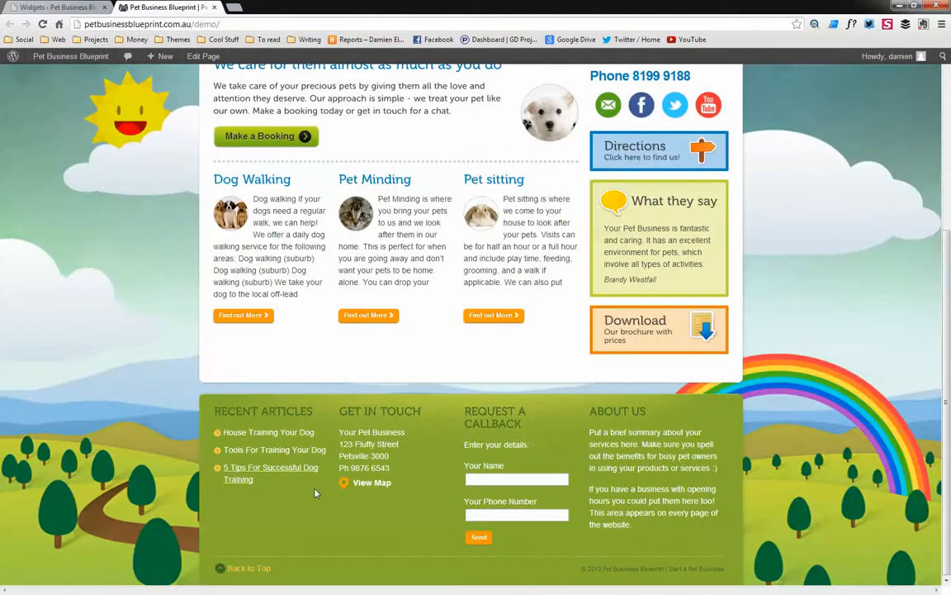
pyautogui.moveTo(106, 59)
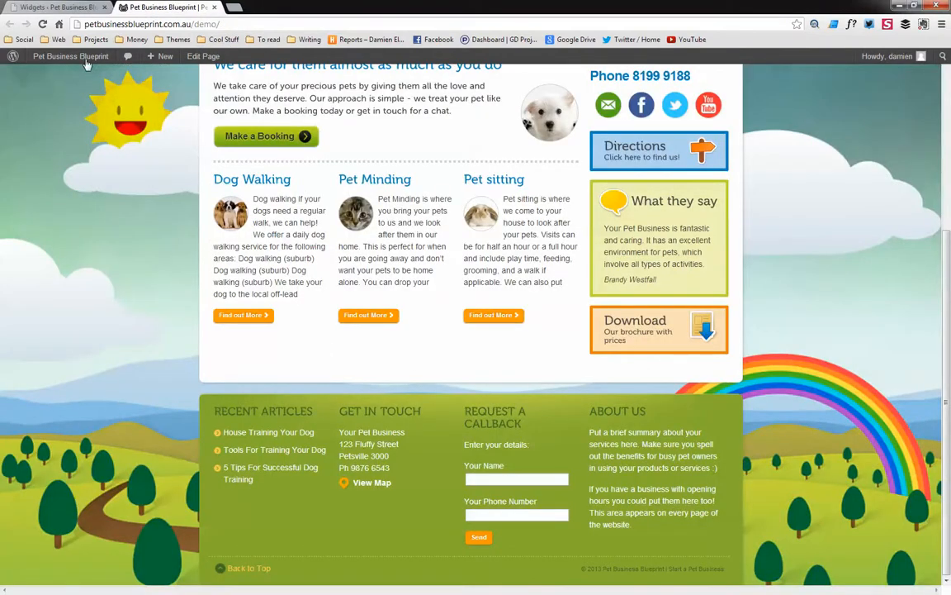
pyautogui.click(53, 15)
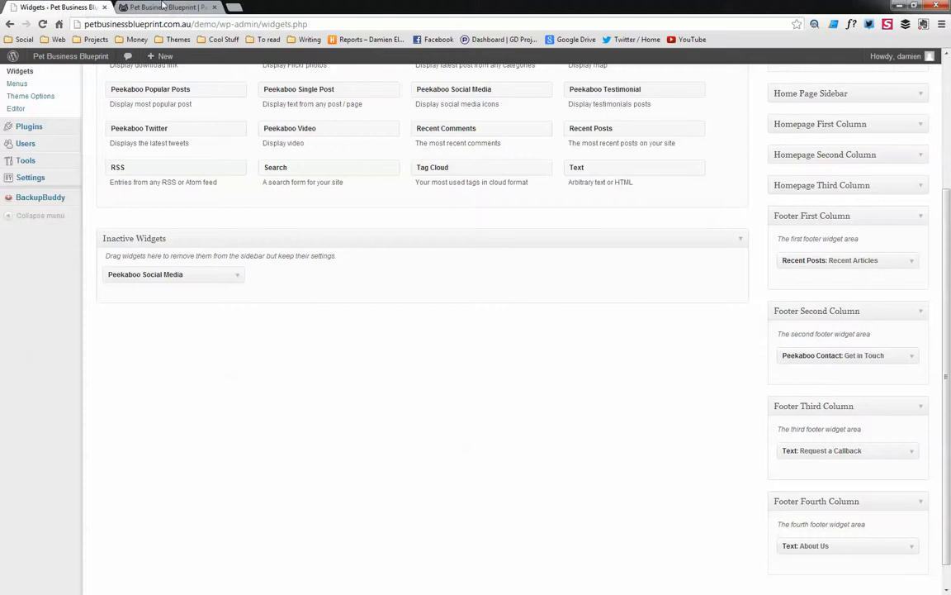
pyautogui.click(185, 7)
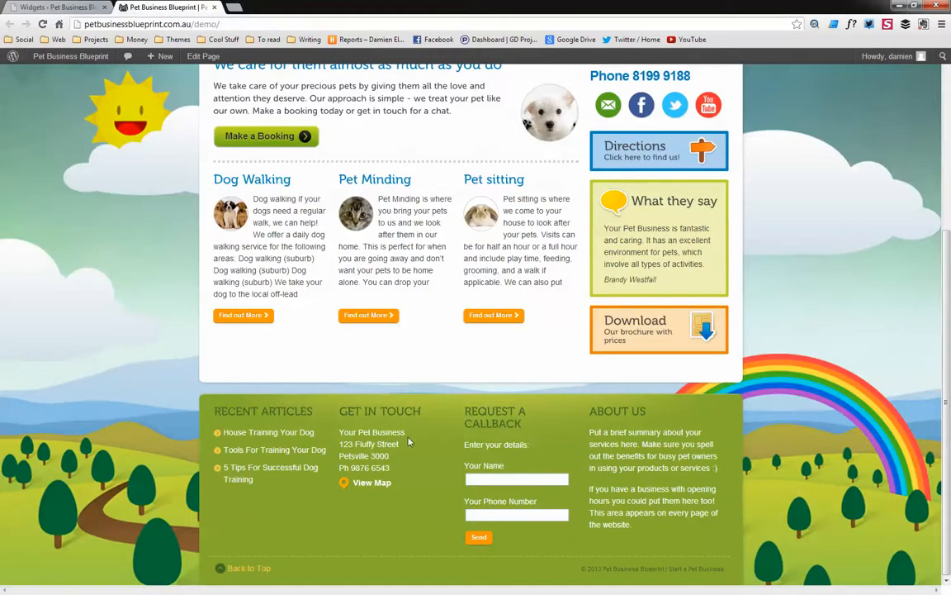
pyautogui.moveTo(219, 431)
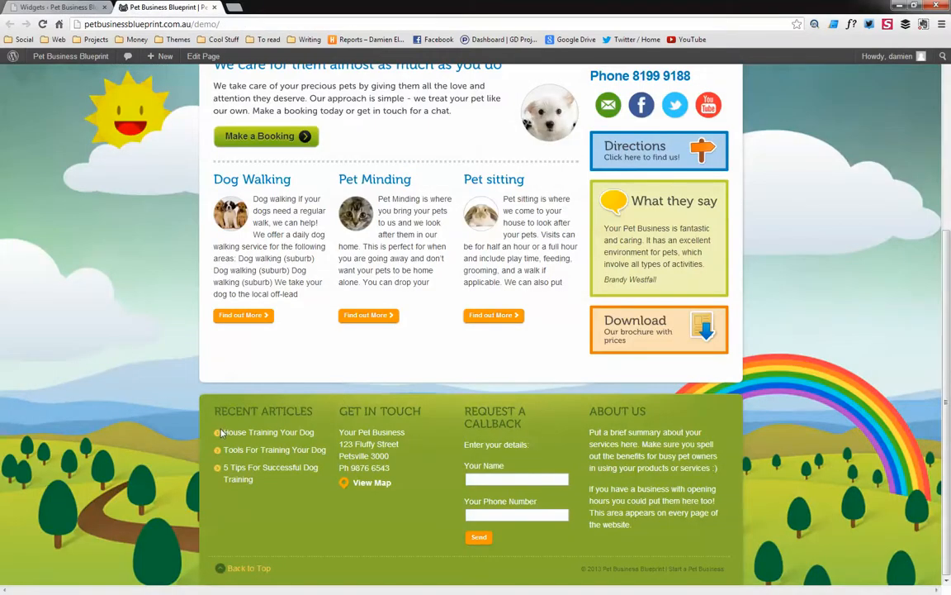
pyautogui.moveTo(288, 412)
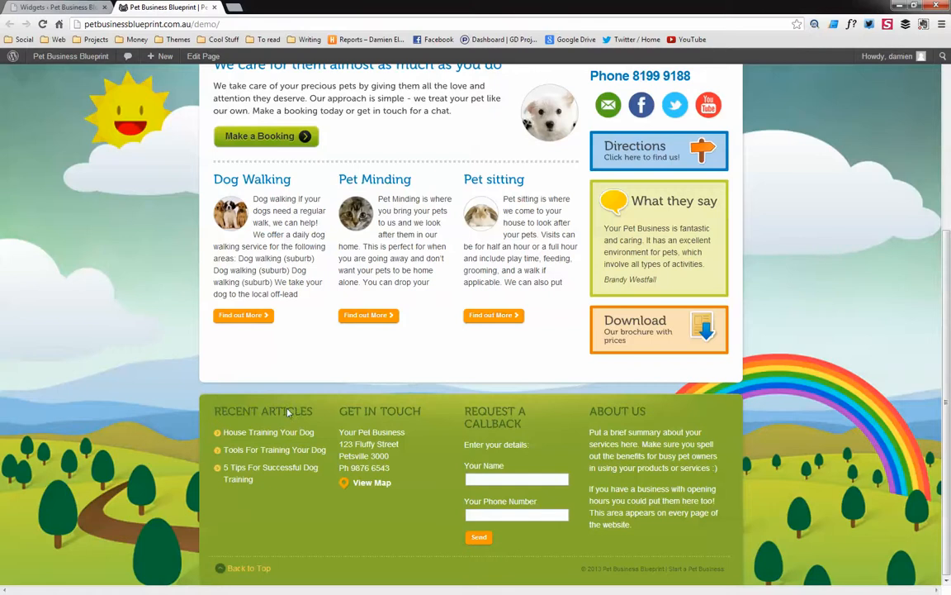
pyautogui.moveTo(211, 403)
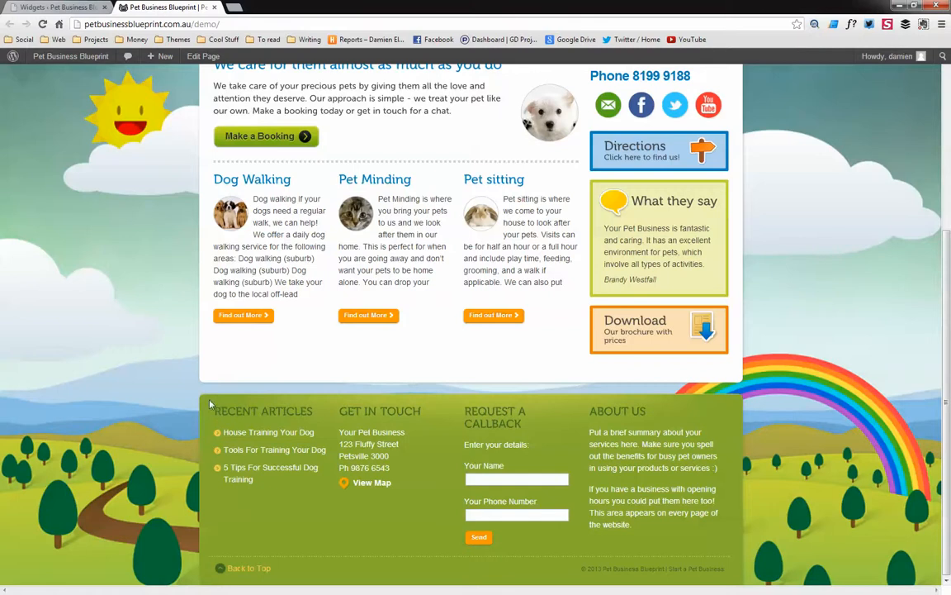
pyautogui.click(53, 13)
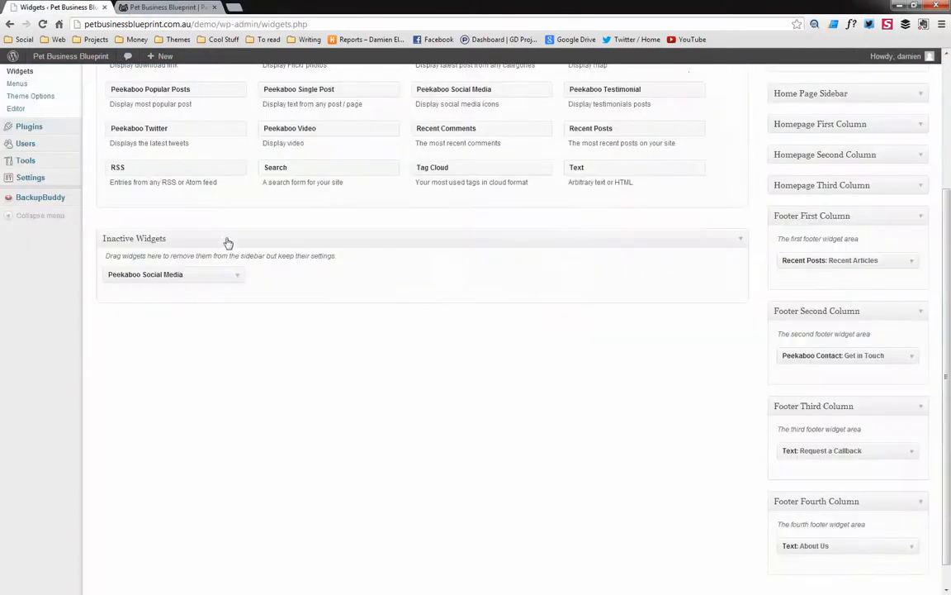
pyautogui.moveTo(192, 6)
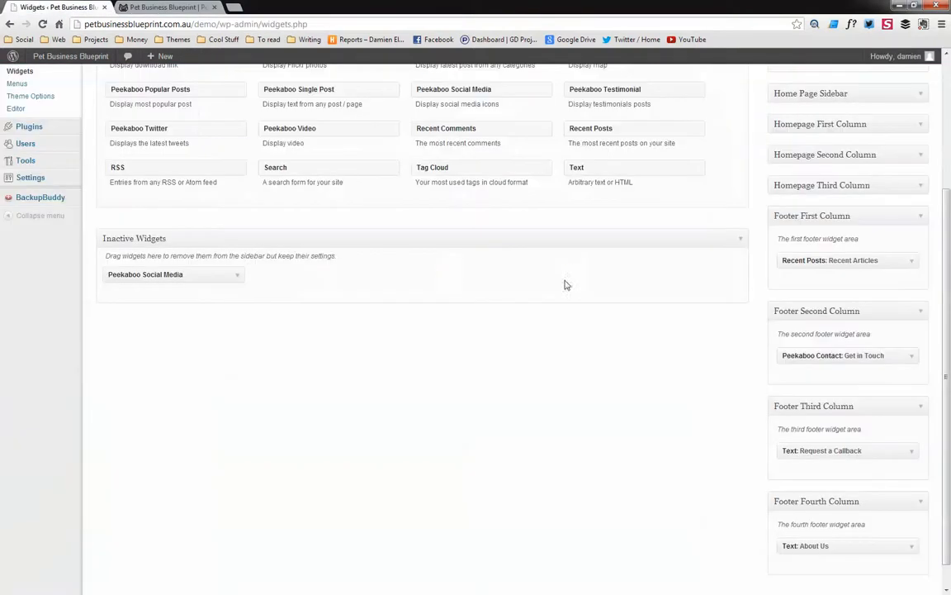
pyautogui.moveTo(827, 261)
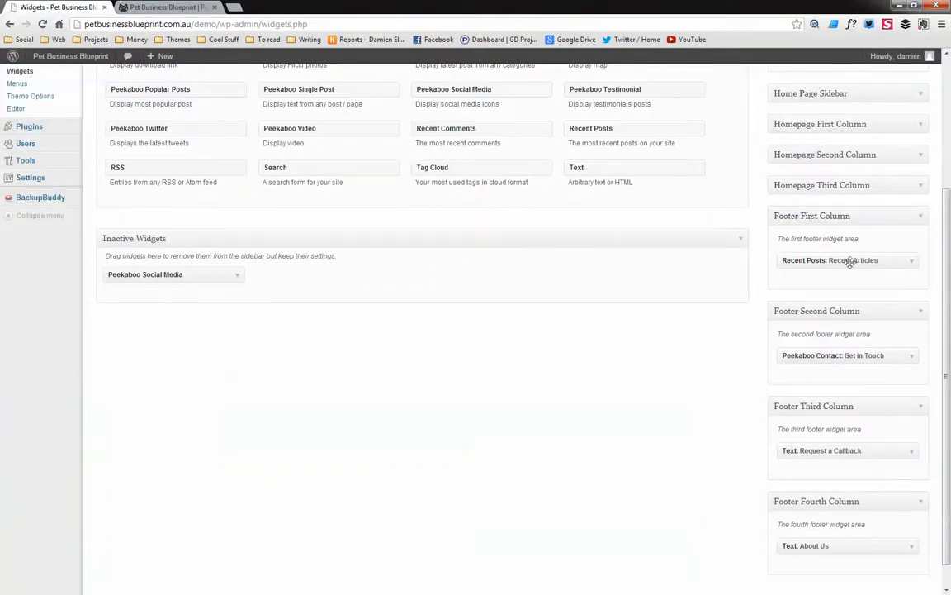
# Move Recent Posts: Recent Articles from Footer First Column into Inactive Widgets and check the live site
pyautogui.moveTo(846, 259); pyautogui.dragTo(440, 261)
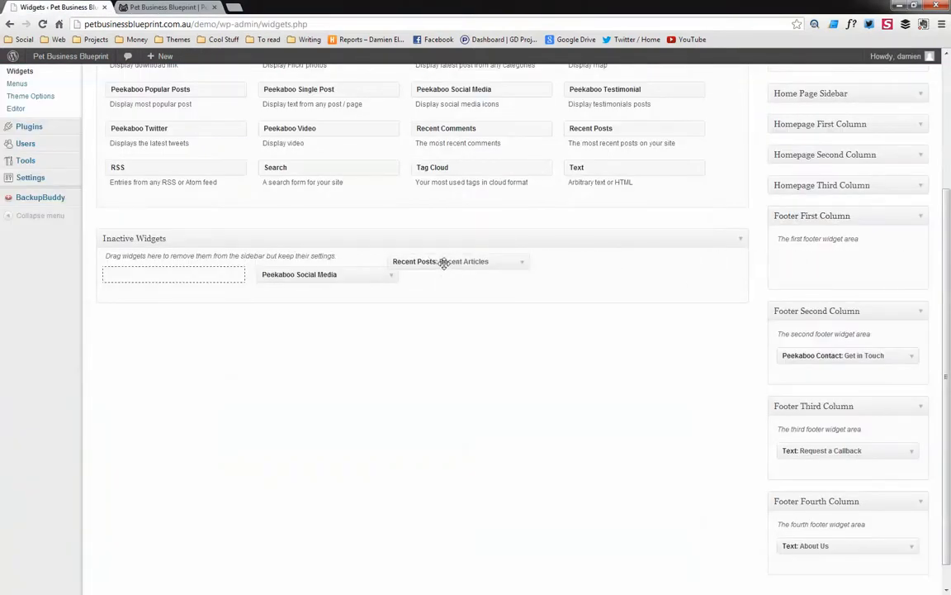
pyautogui.moveTo(446, 261); pyautogui.dragTo(174, 274)
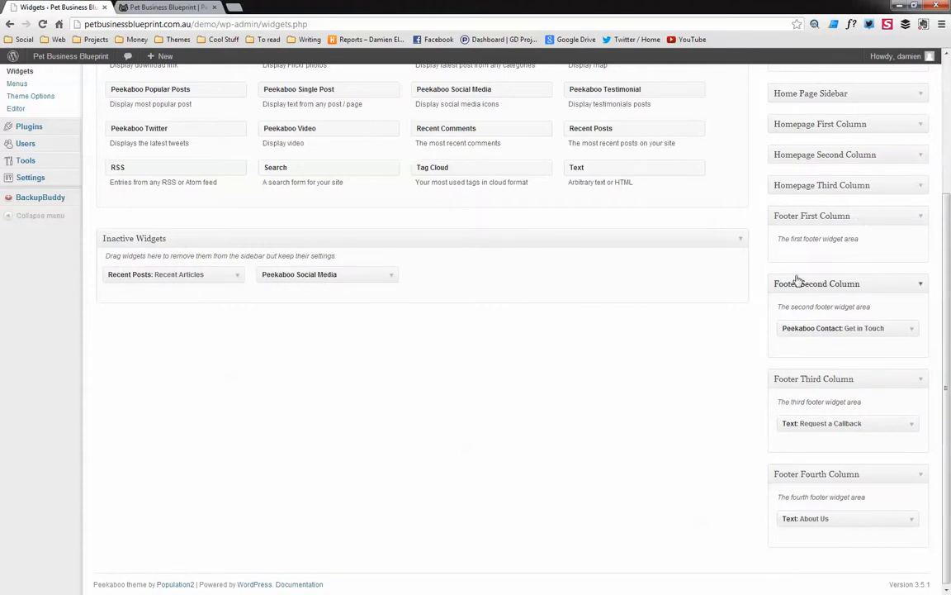
pyautogui.click(173, 7)
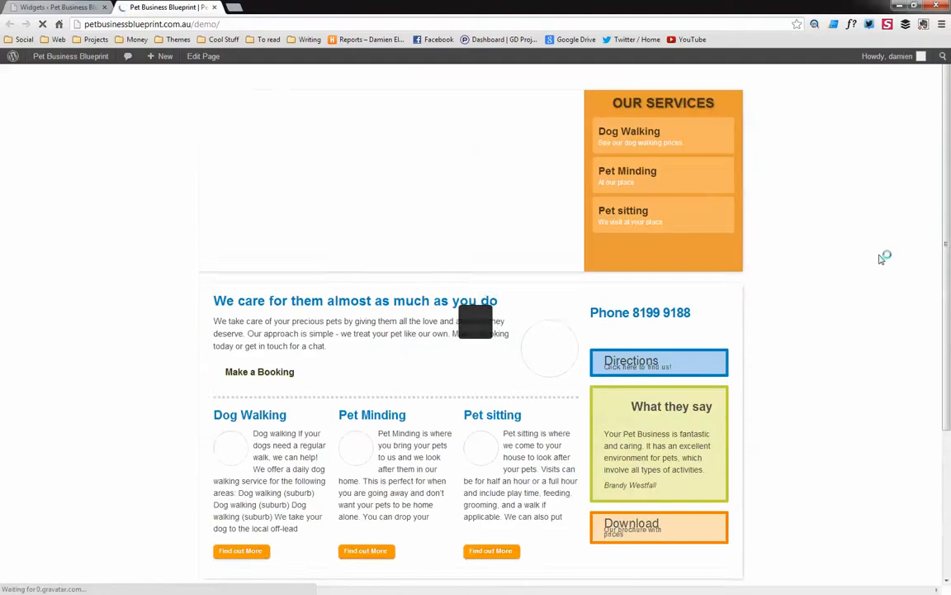
pyautogui.scroll(-3)
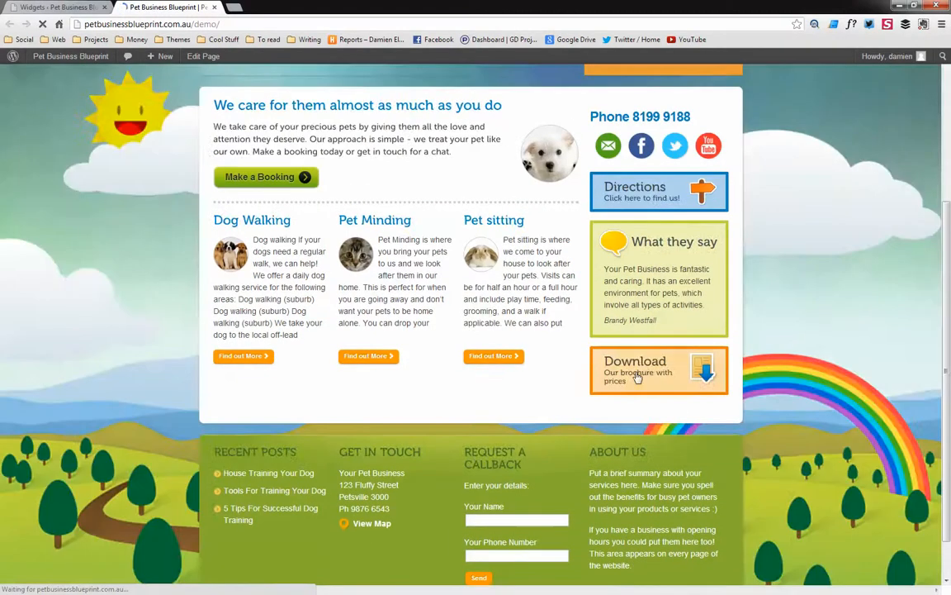
pyautogui.scroll(-3)
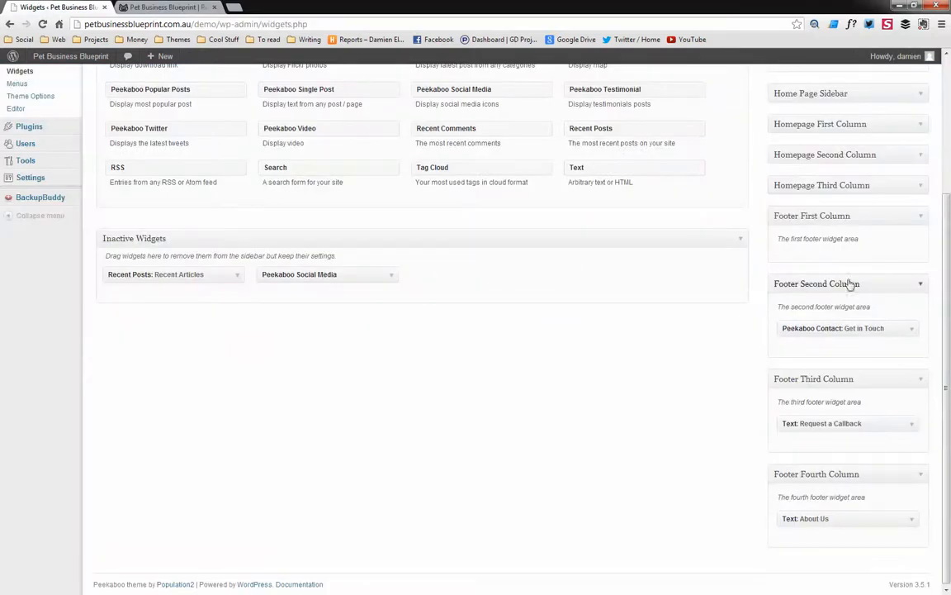
pyautogui.moveTo(935, 251)
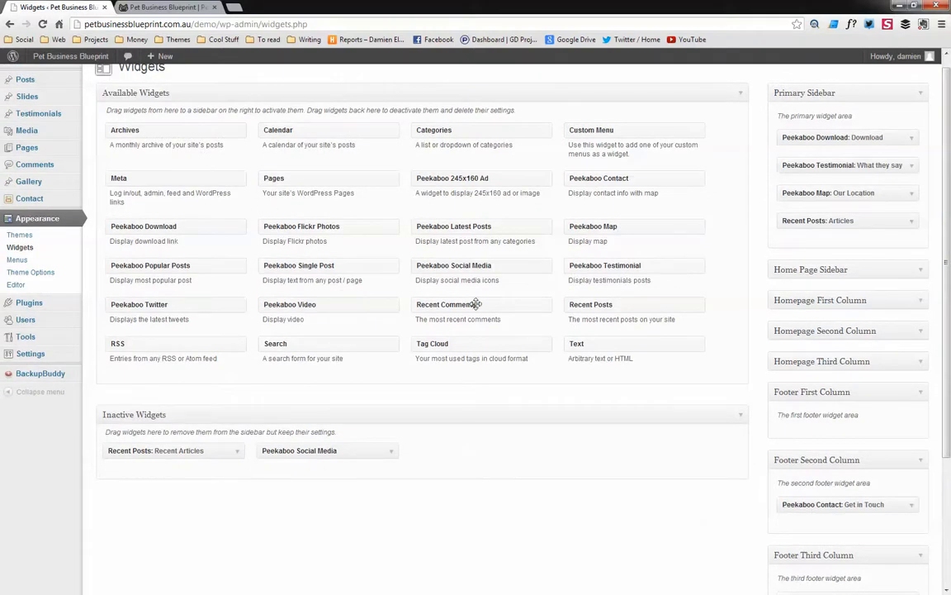
pyautogui.moveTo(129, 175)
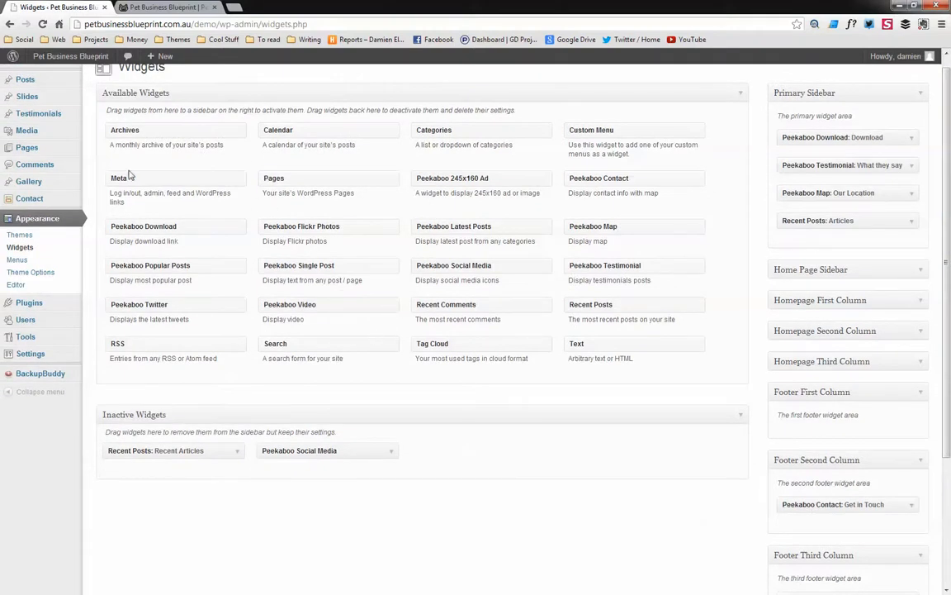
pyautogui.moveTo(302, 304)
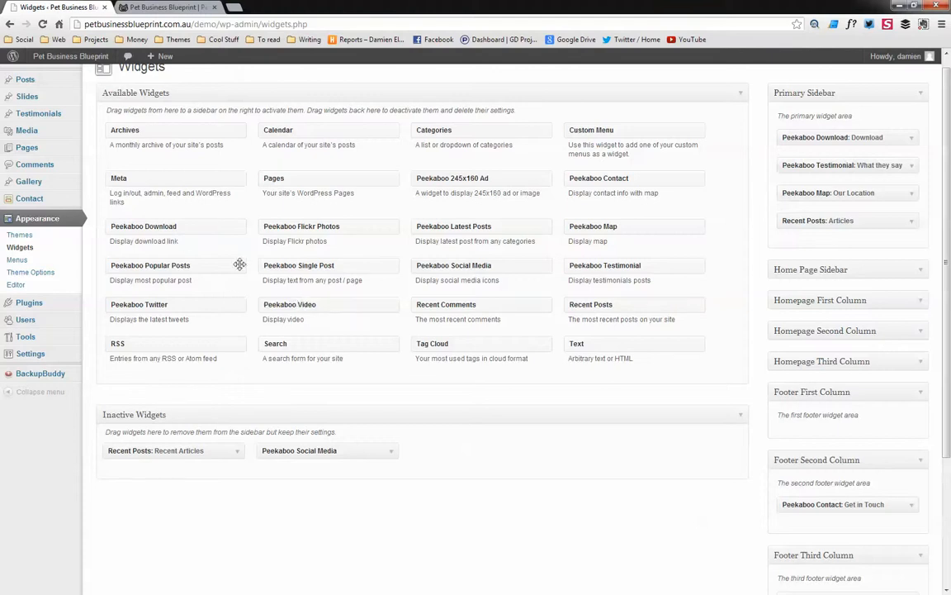
pyautogui.moveTo(303, 266)
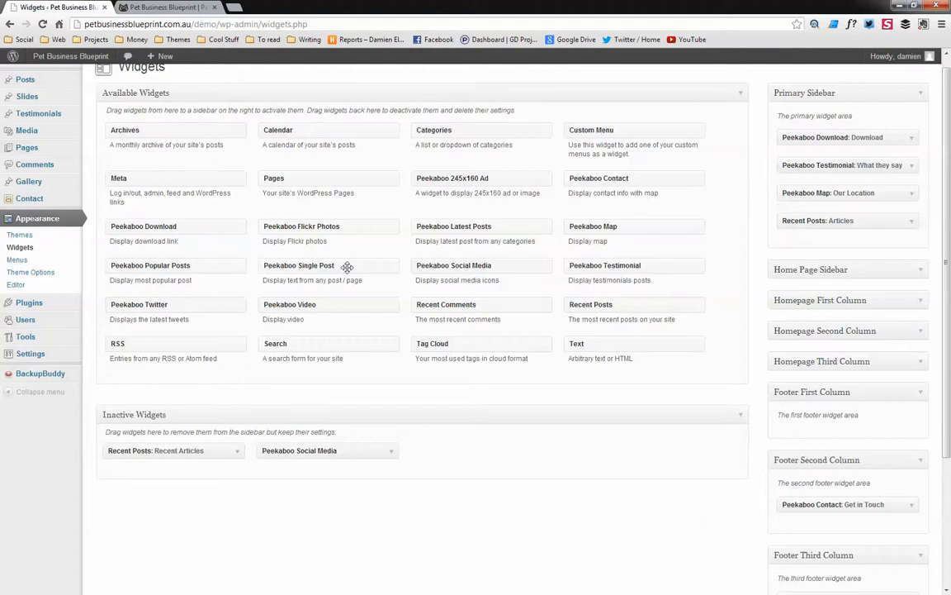
pyautogui.moveTo(337, 196)
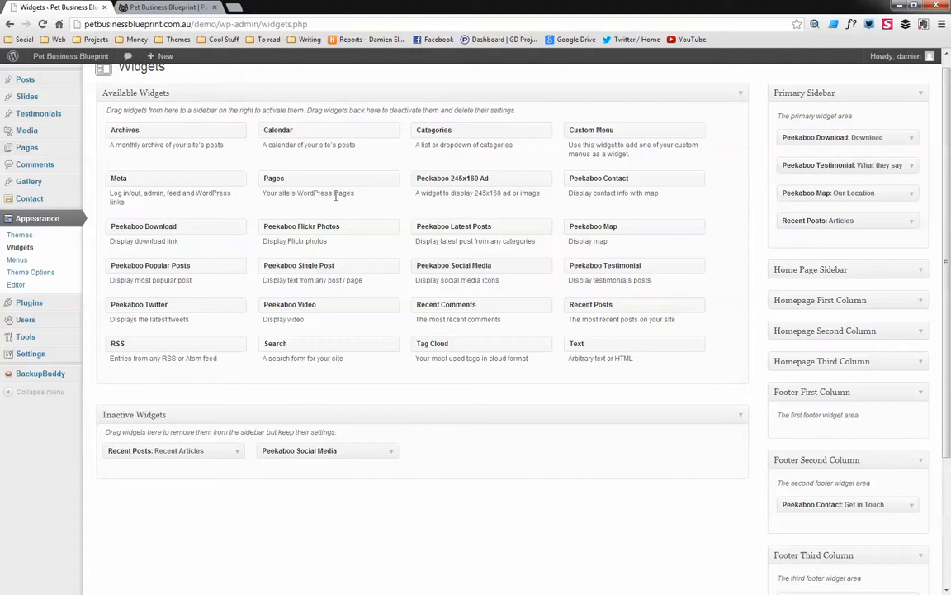
pyautogui.moveTo(314, 142)
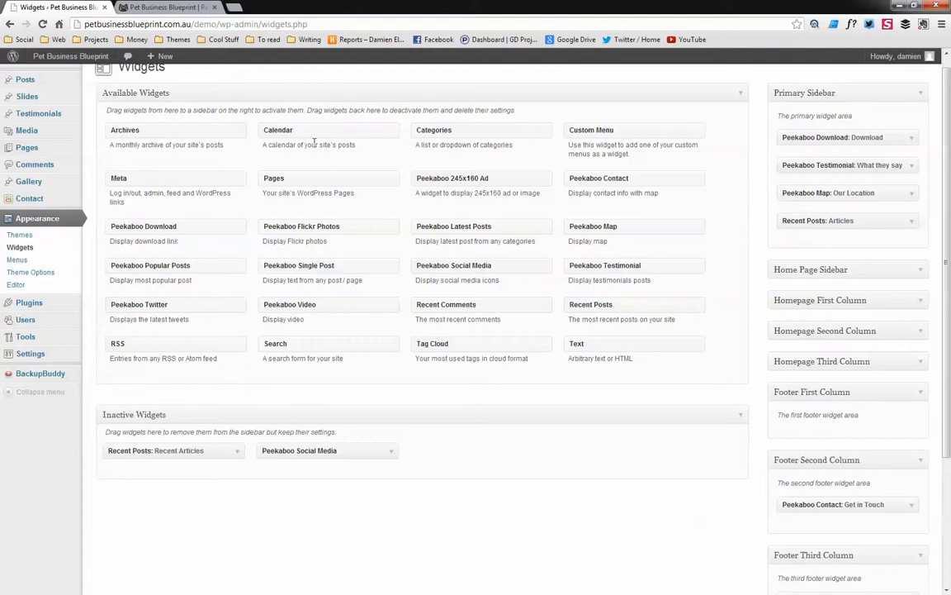
pyautogui.moveTo(703, 325)
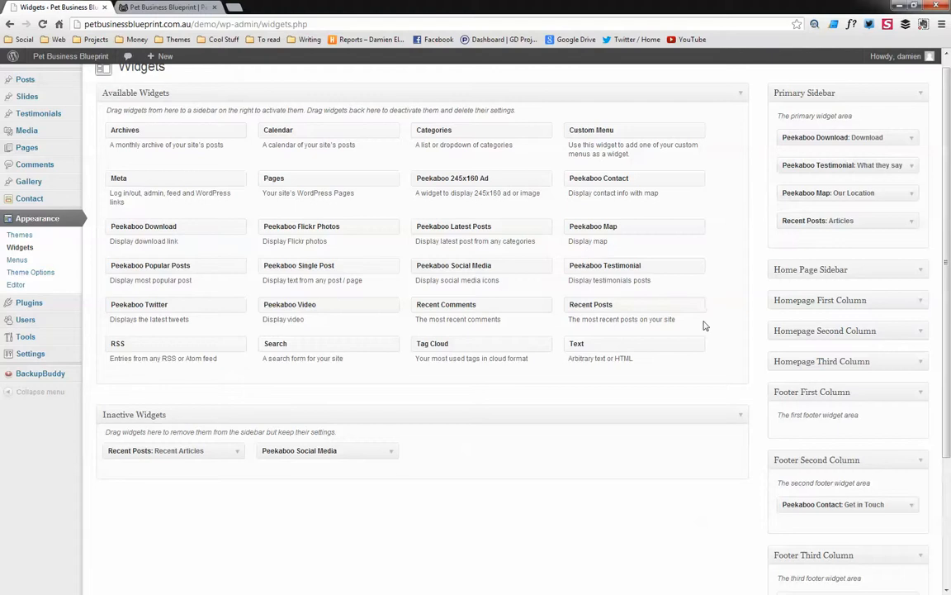
# Place a Text widget into the empty Footer First Column
pyautogui.scroll(-3)
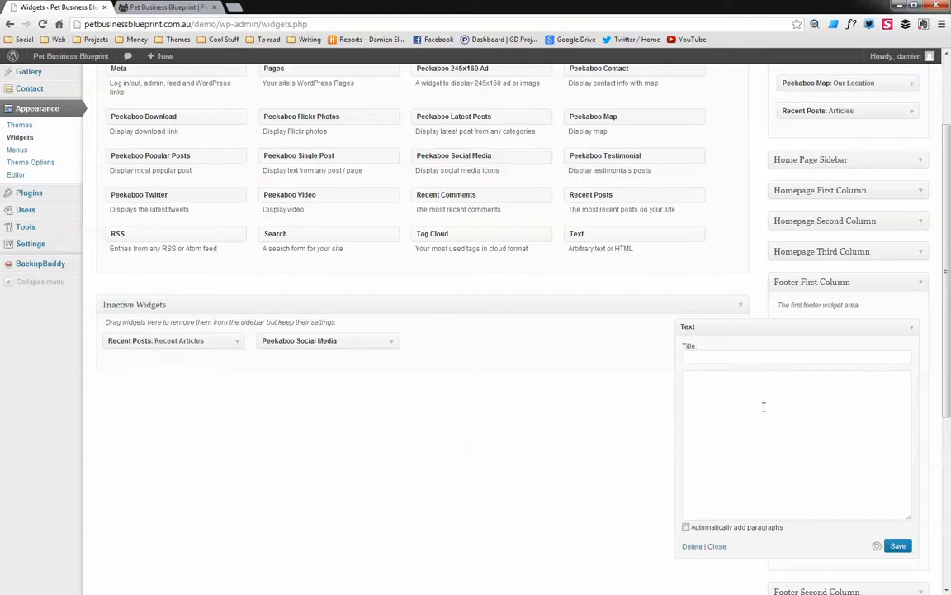
# Enter the content 'This is a sample widget for the footer' and the title 'Sample area'
pyautogui.write('This')
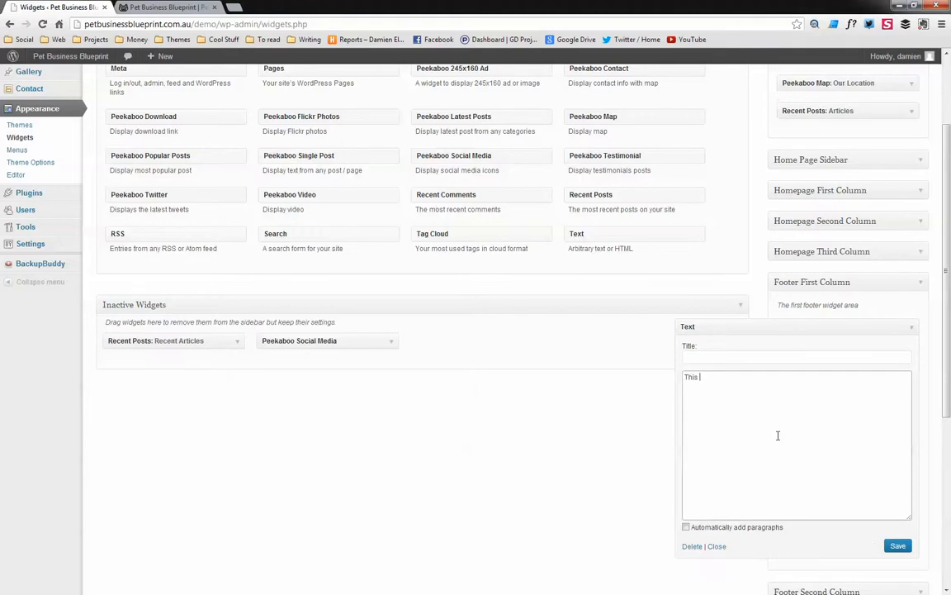
pyautogui.write('is')
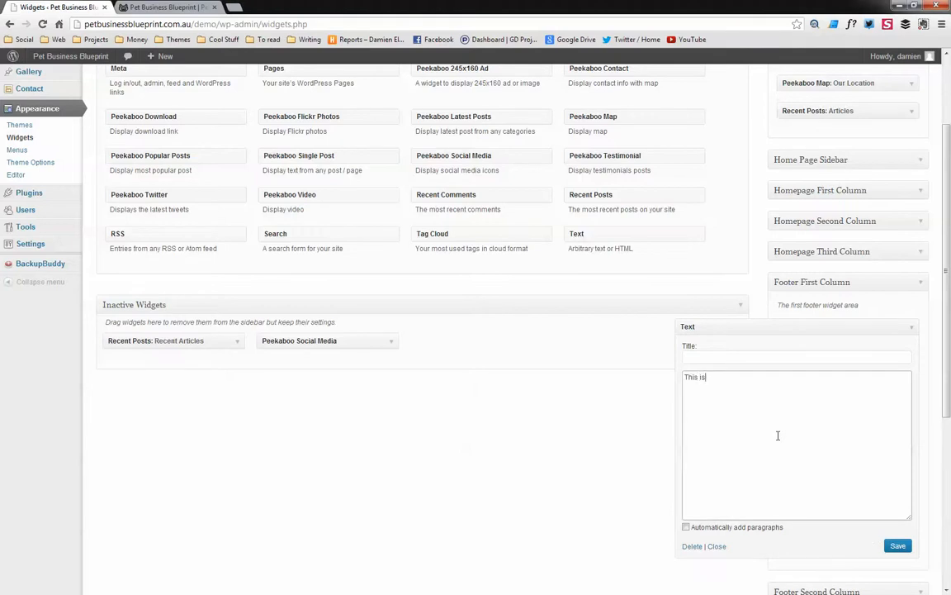
pyautogui.write('a sample w')
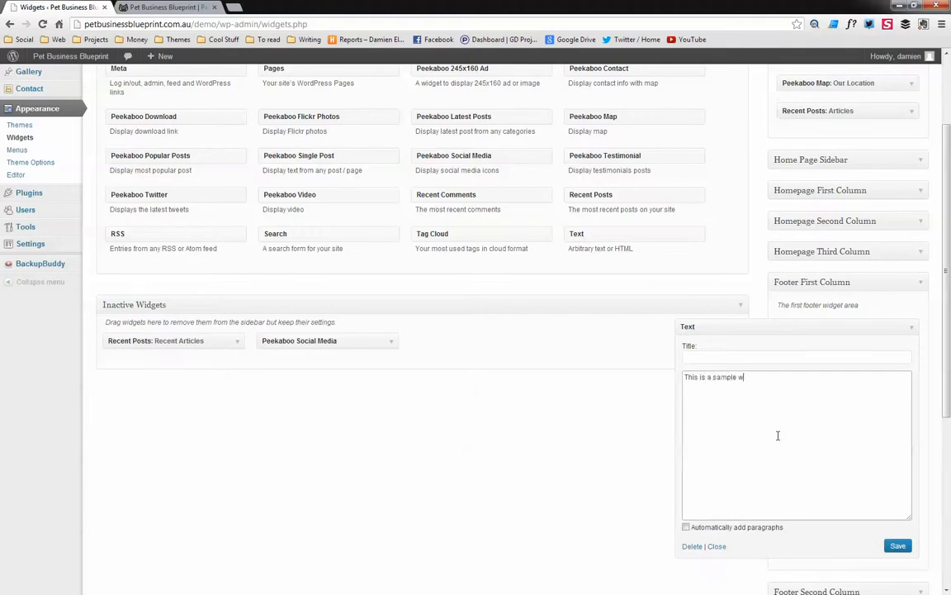
pyautogui.write('idget for the footer area.')
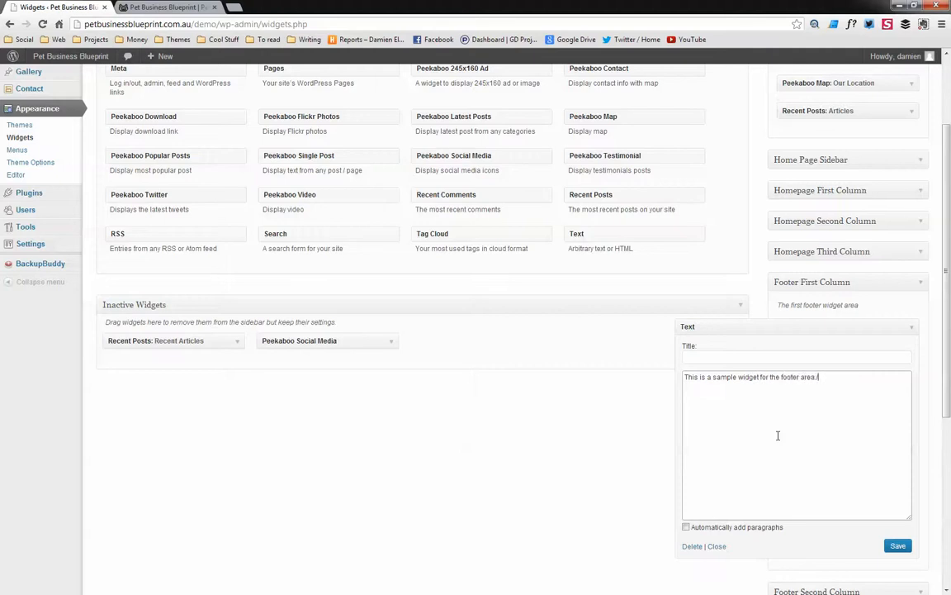
pyautogui.click(797, 357)
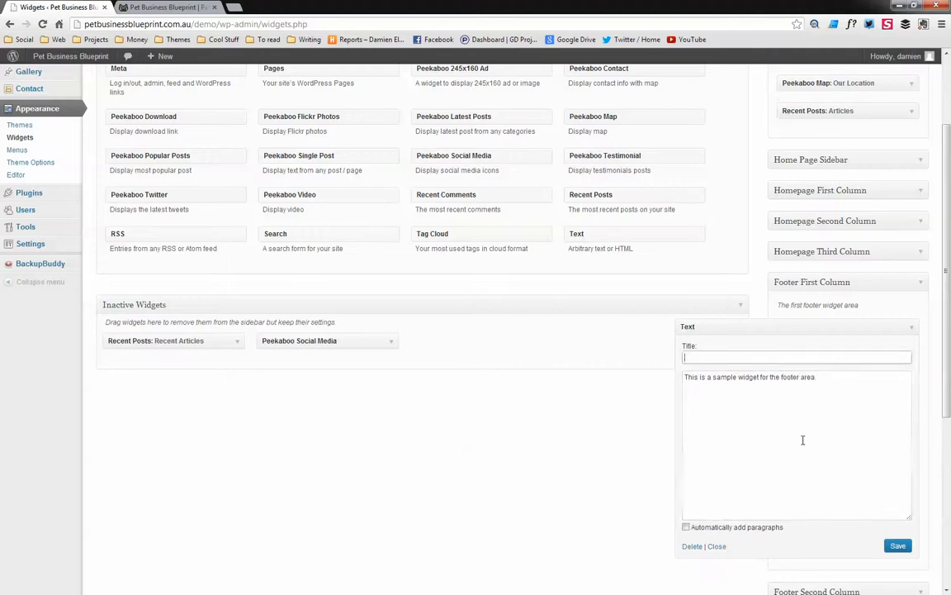
pyautogui.write('Samp')
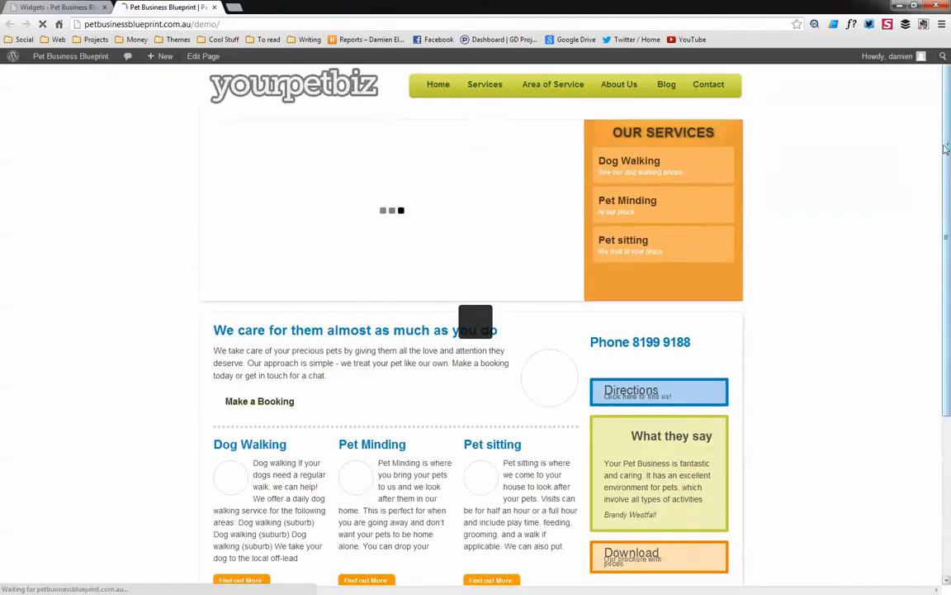
# Scroll the live pet site to the footer showing the Sample Area heading and text
pyautogui.scroll(-3)
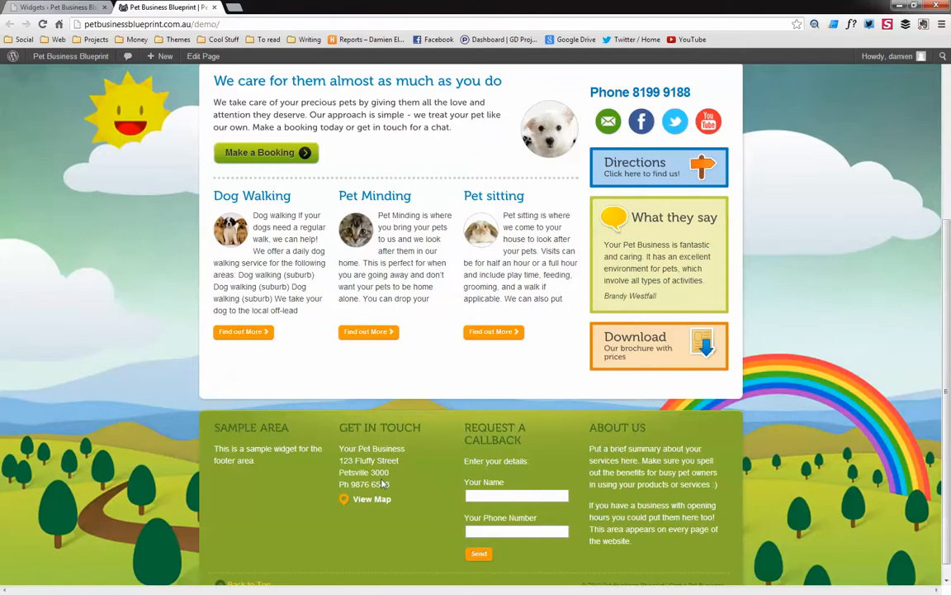
# Collapse Sample area and expand the Peekaboo Contact: Get in Touch widget's details
pyautogui.click(57, 6)
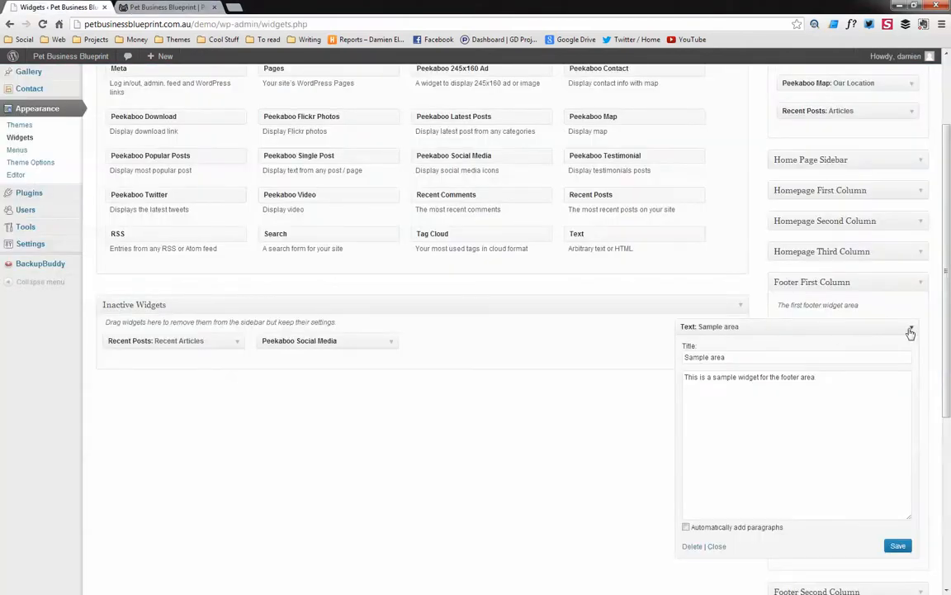
pyautogui.click(910, 328)
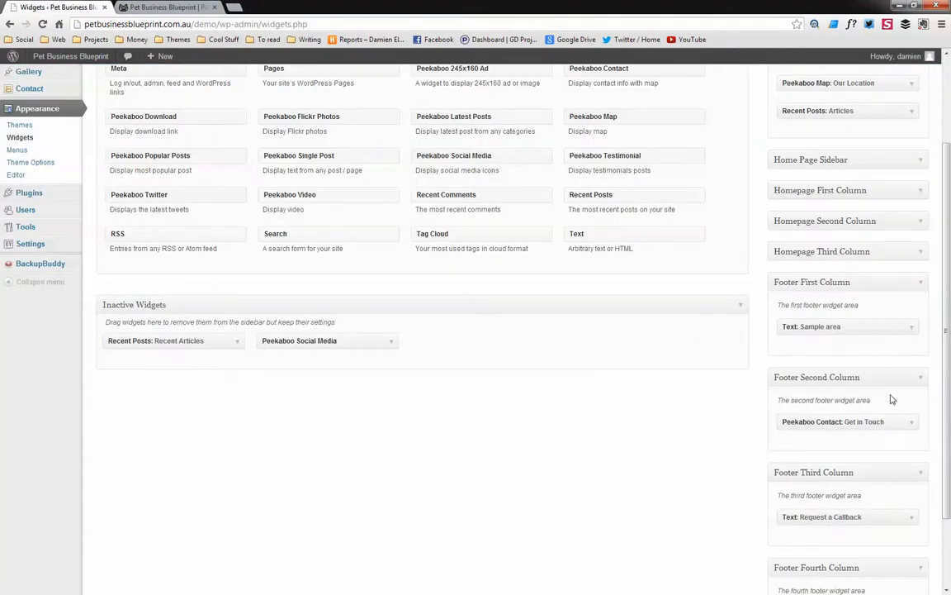
pyautogui.scroll(-3)
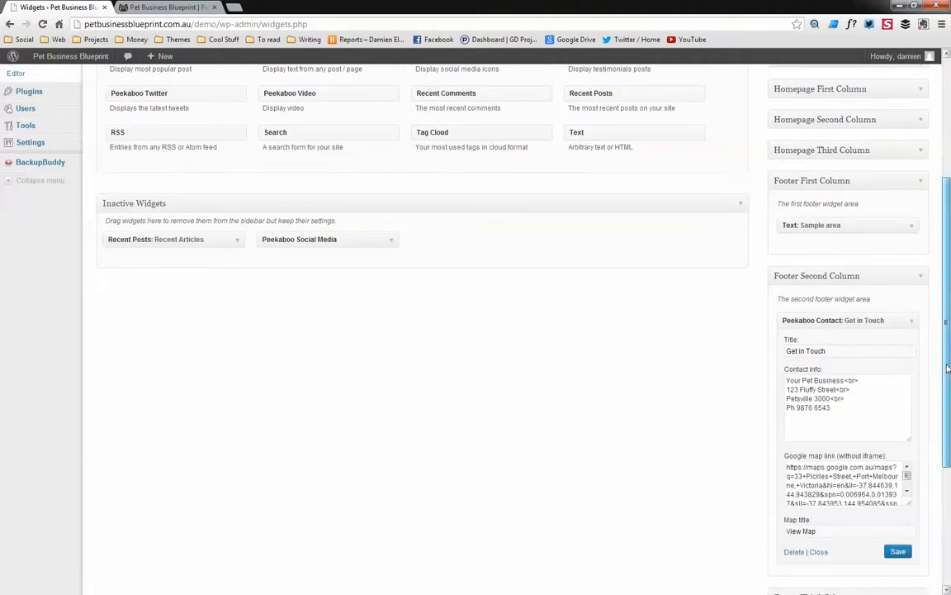
pyautogui.scroll(-3)
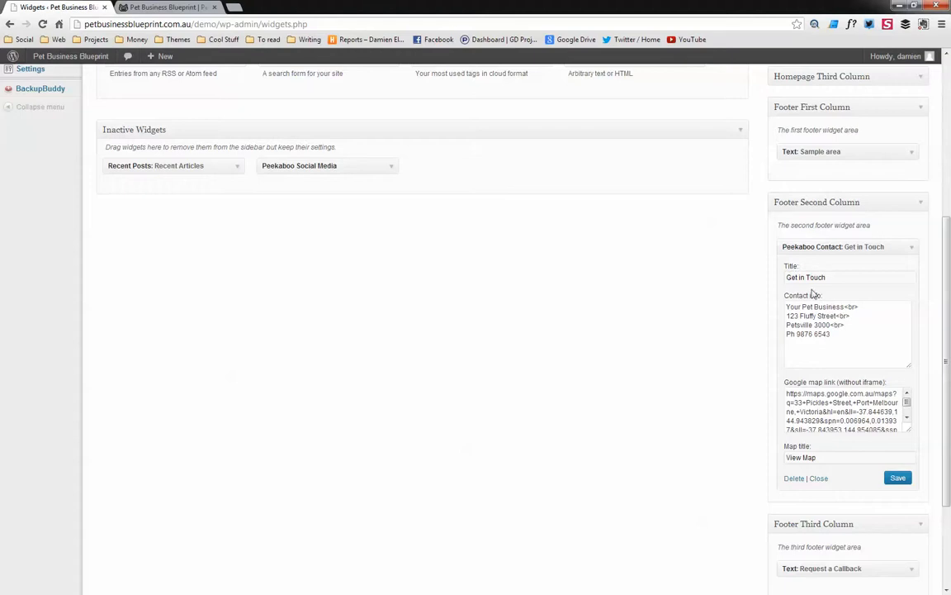
pyautogui.doubleClick(811, 306)
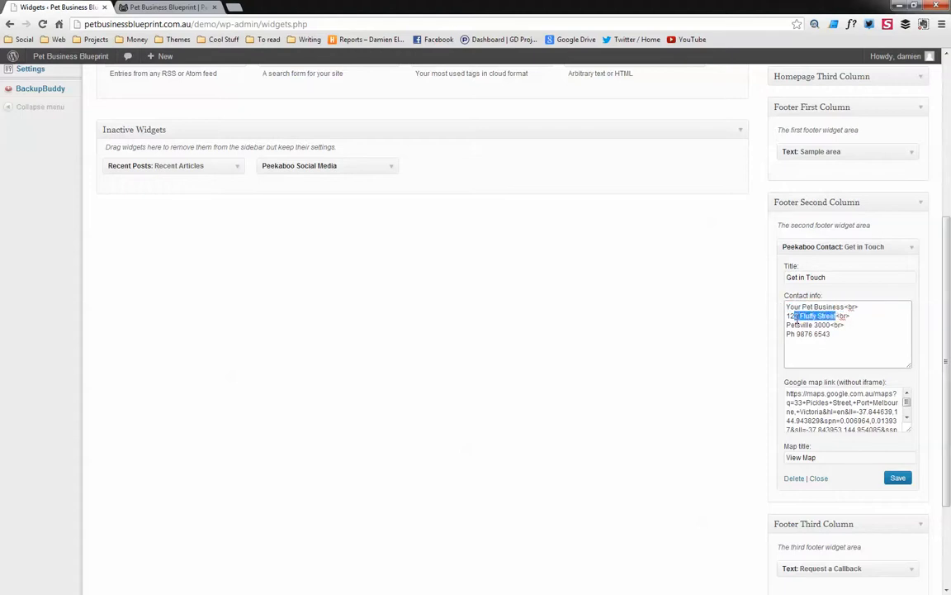
pyautogui.click(836, 333)
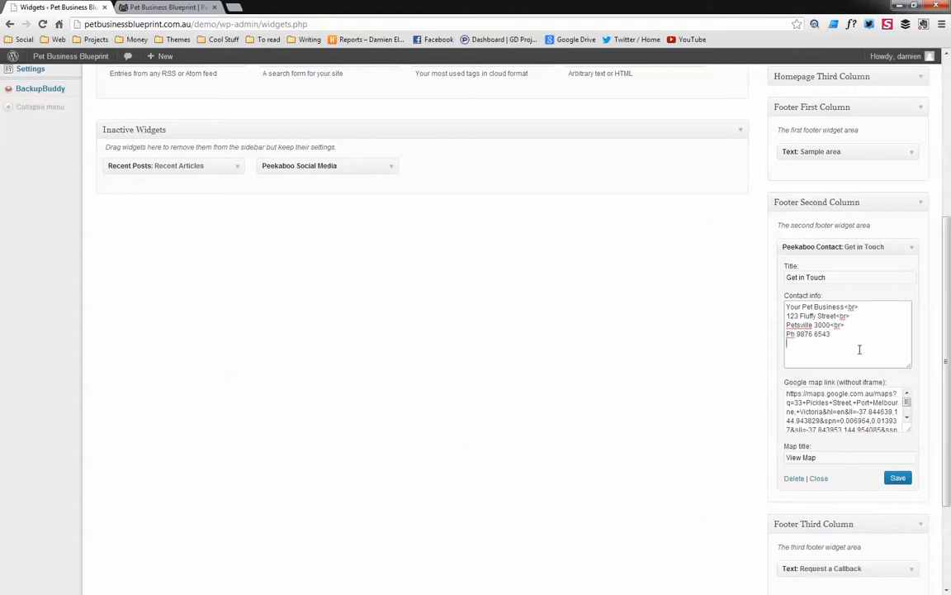
pyautogui.write('E')
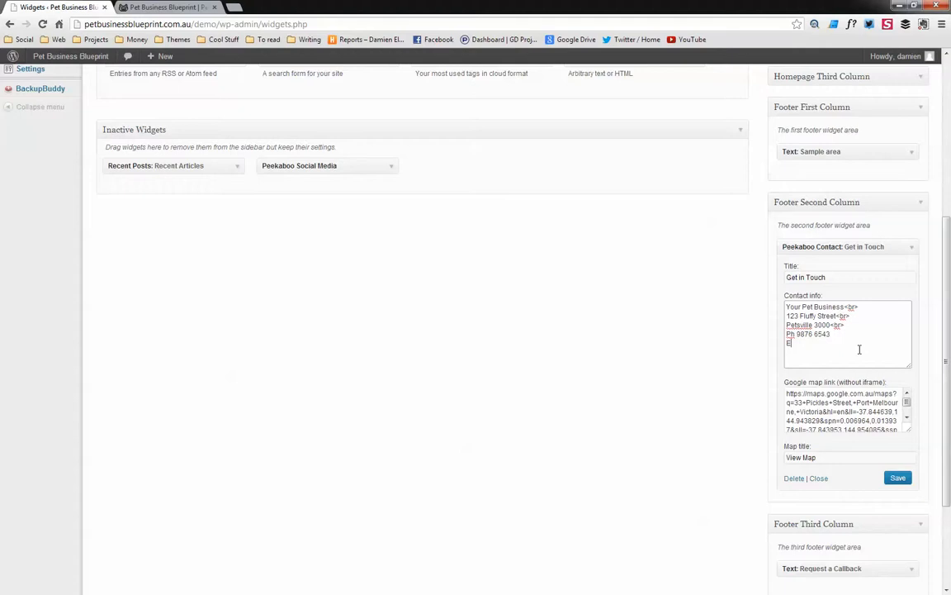
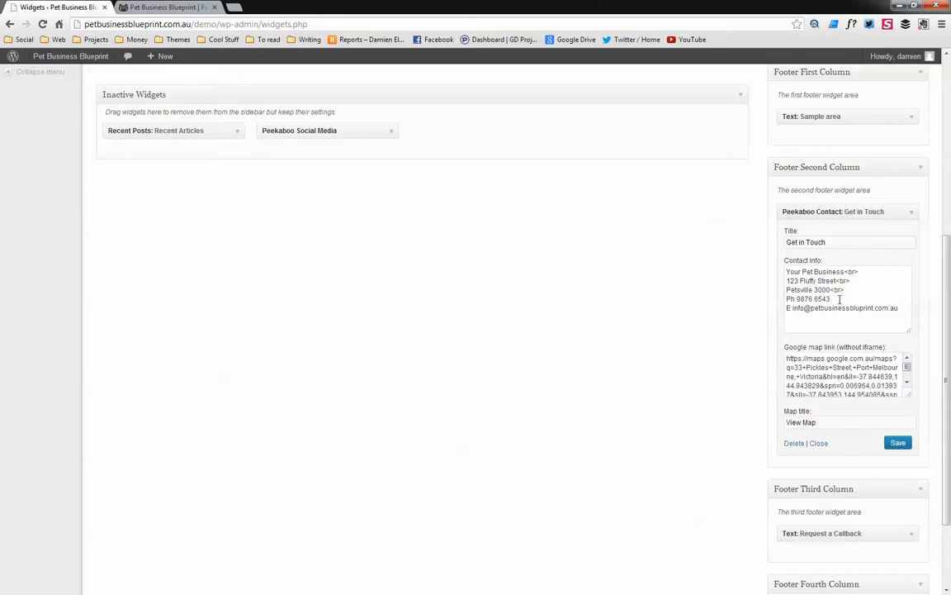
# Review the Request a Callback widget's contact form shortcode, then return to the live site
pyautogui.scroll(-3)
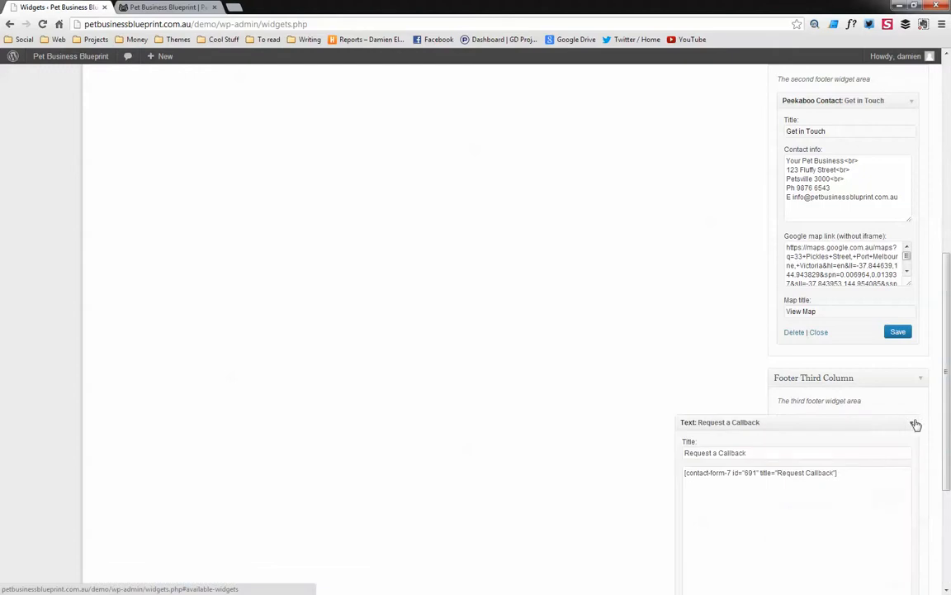
pyautogui.scroll(-3)
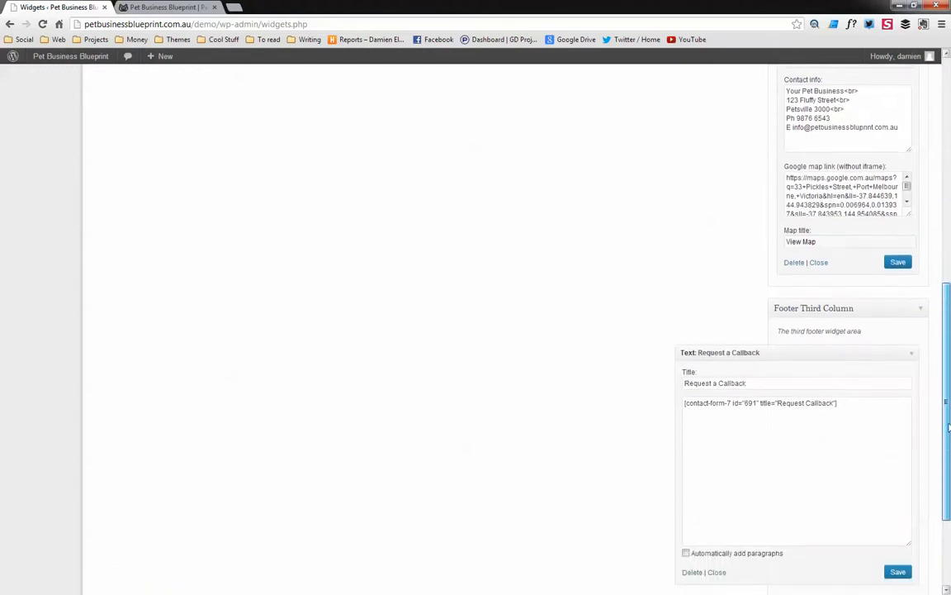
pyautogui.scroll(-3)
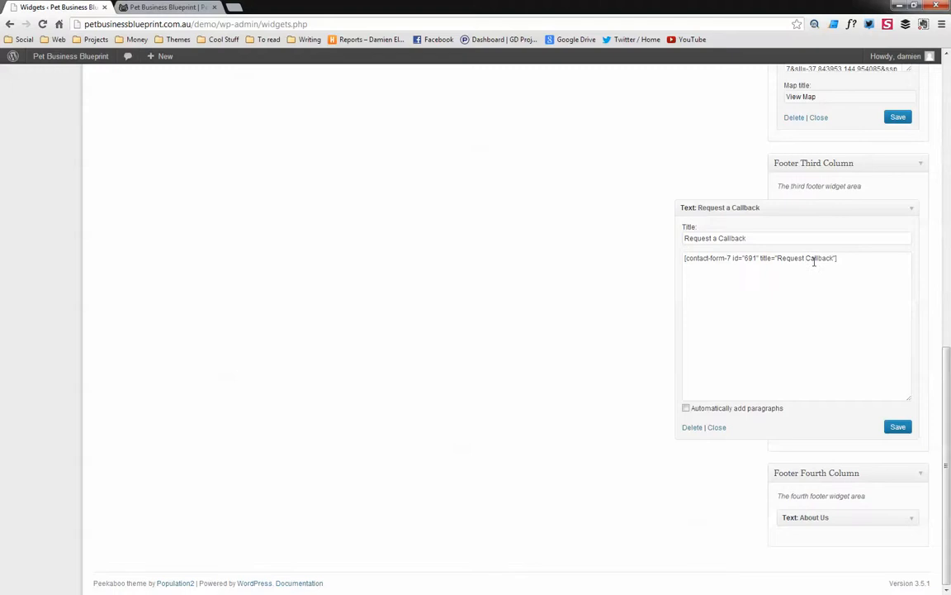
pyautogui.moveTo(934, 317)
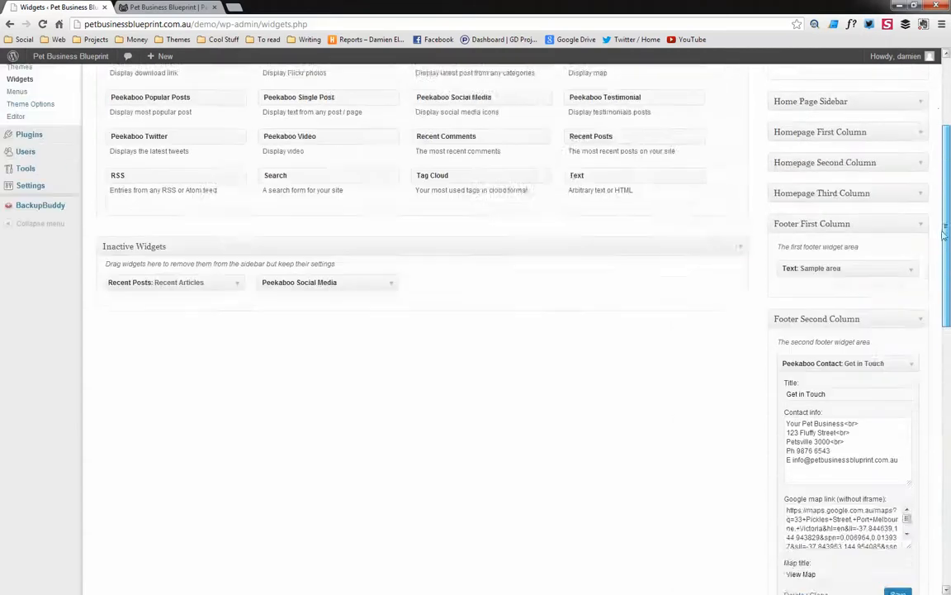
pyautogui.scroll(3)
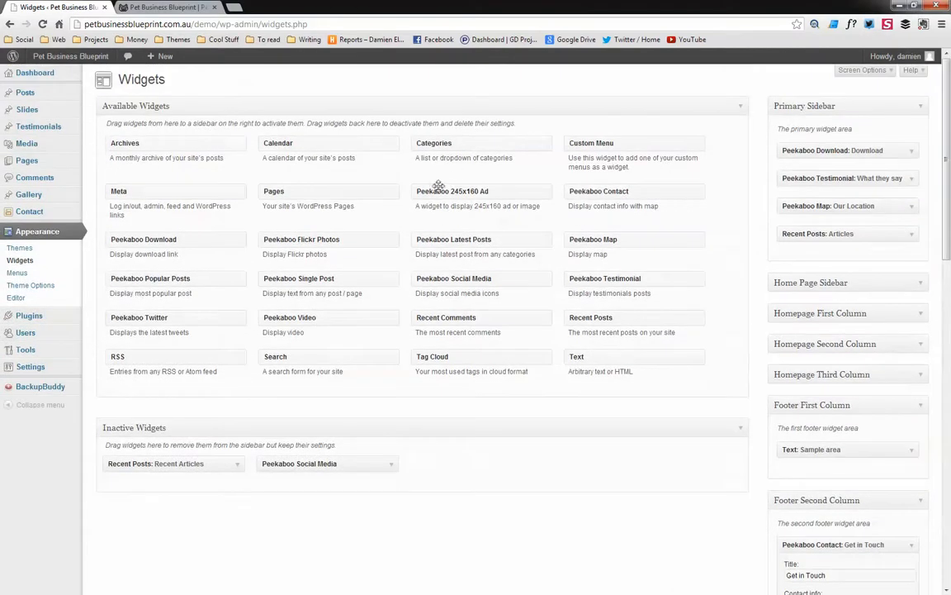
pyautogui.moveTo(263, 357)
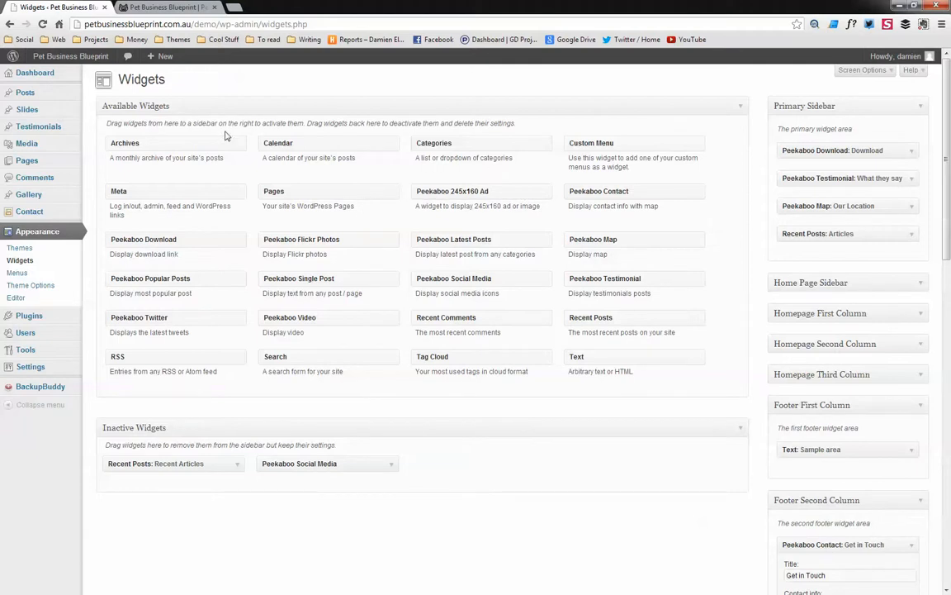
pyautogui.moveTo(753, 215)
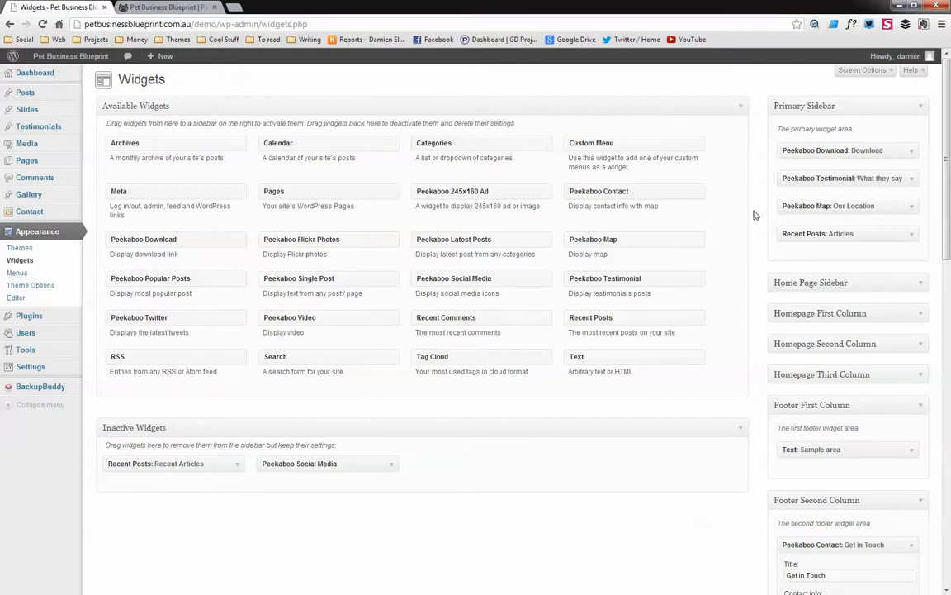
pyautogui.click(173, 6)
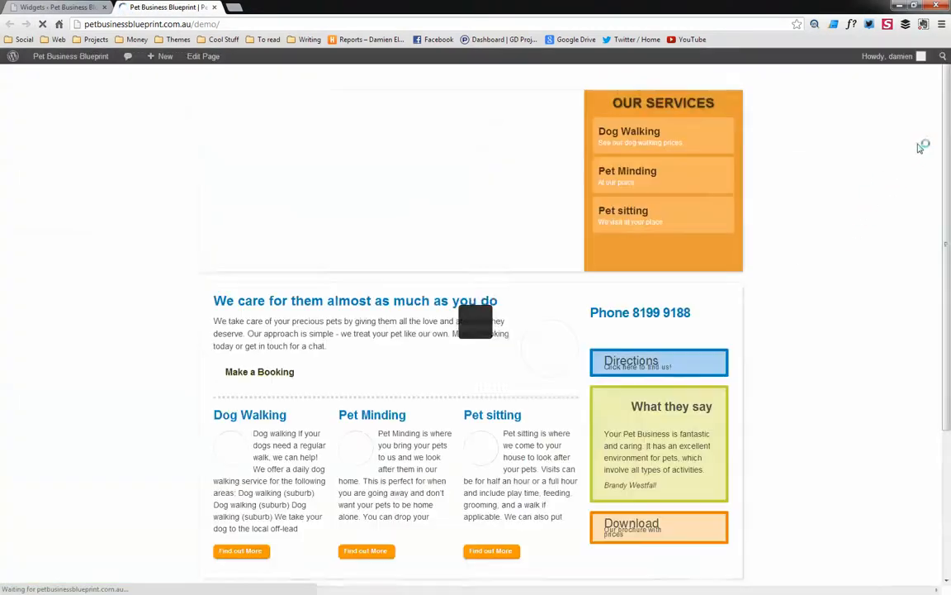
# Scroll the live site to the footer to verify the email appears under Get in Touch
pyautogui.scroll(-3)
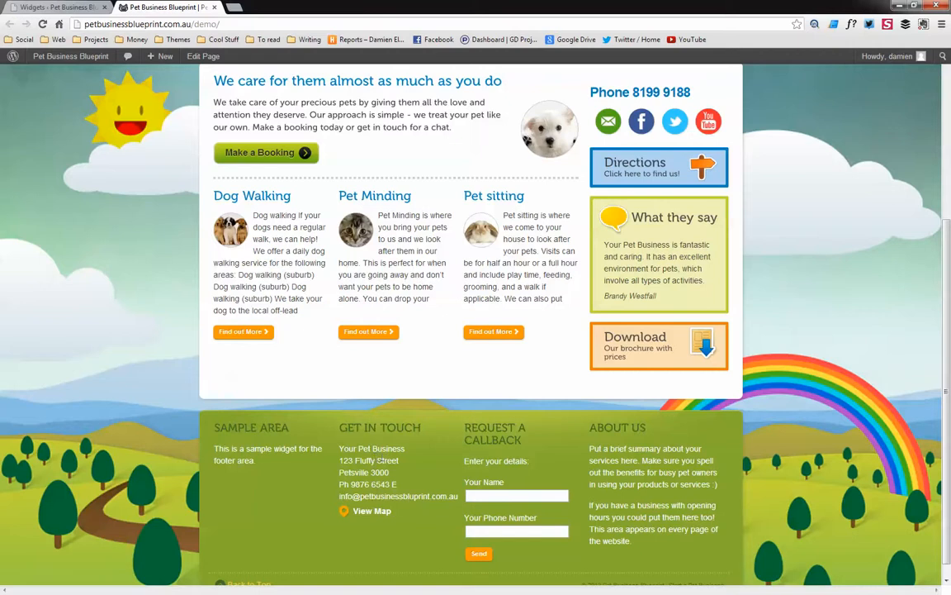
pyautogui.moveTo(374, 519)
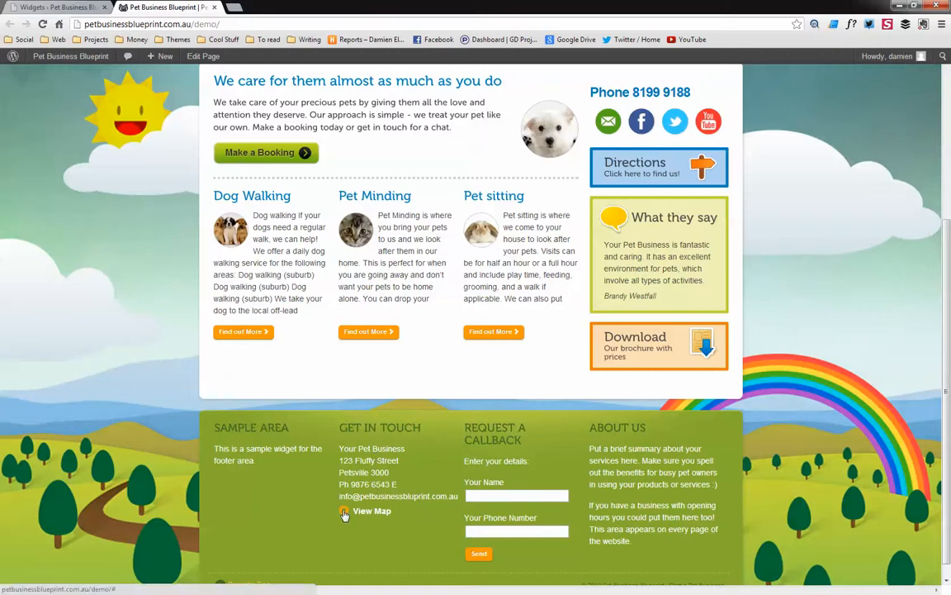
pyautogui.moveTo(933, 419)
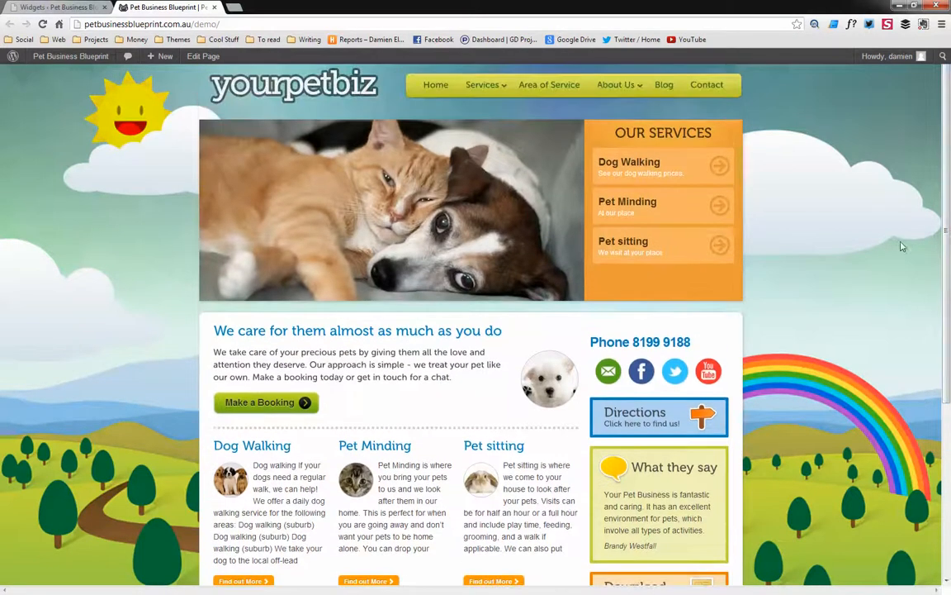
pyautogui.scroll(-3)
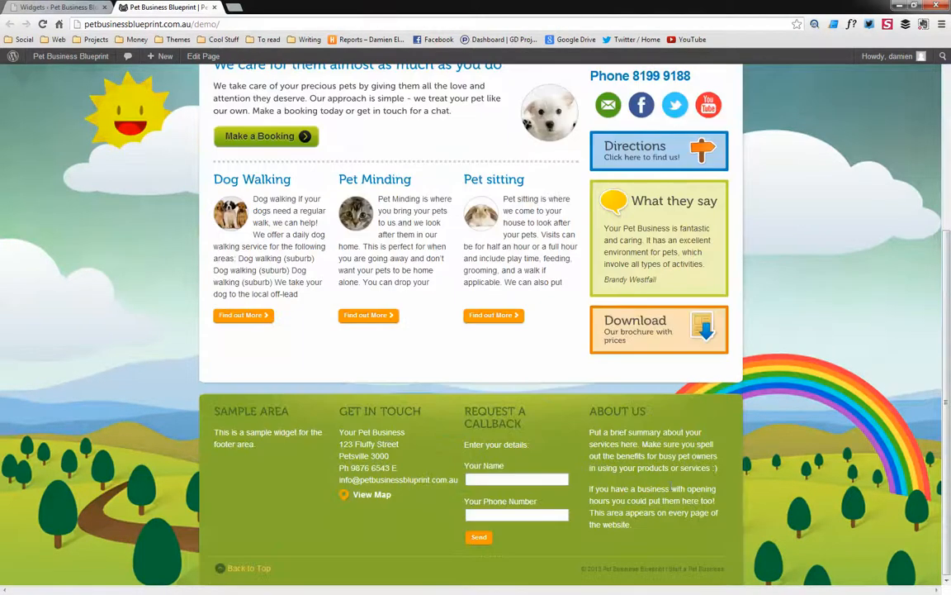